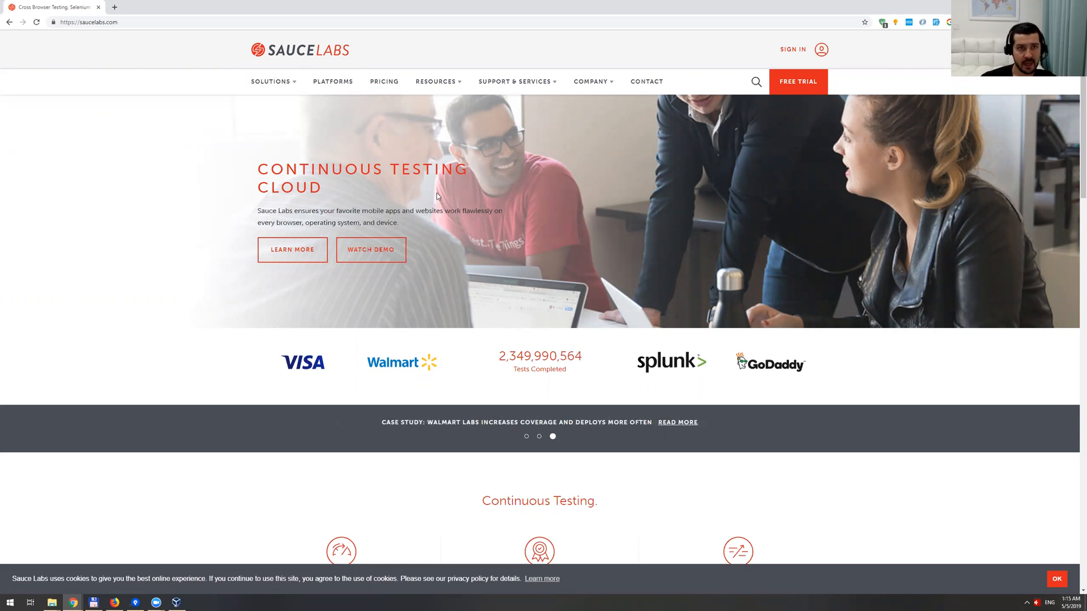
Navigate to the Sauce Labs website in a new browser tab
left_click(105, 21)
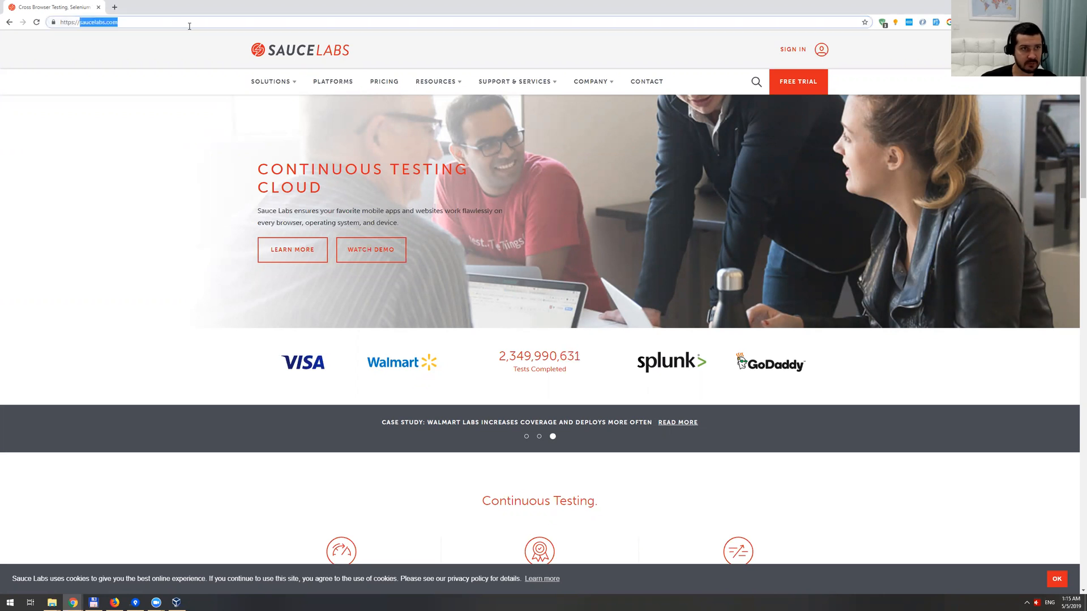
left_click(215, 7)
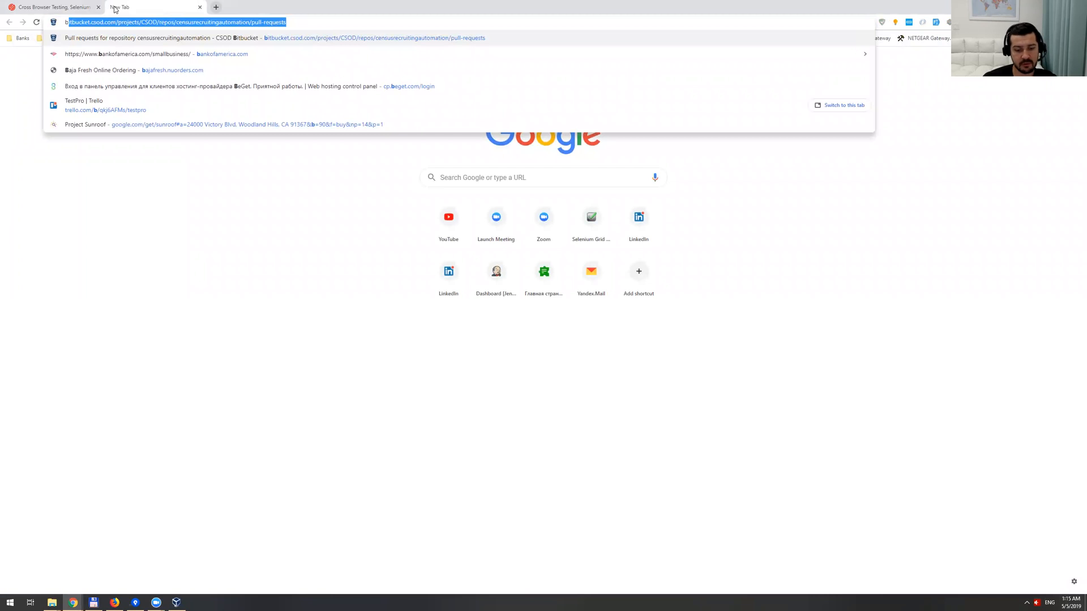
type("bro")
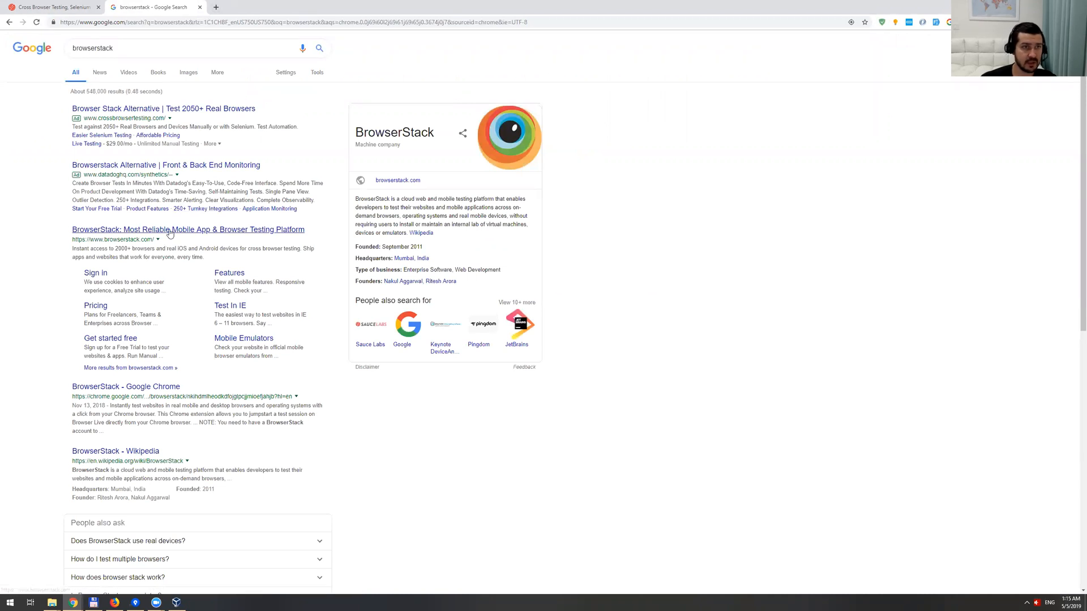
left_click(187, 230)
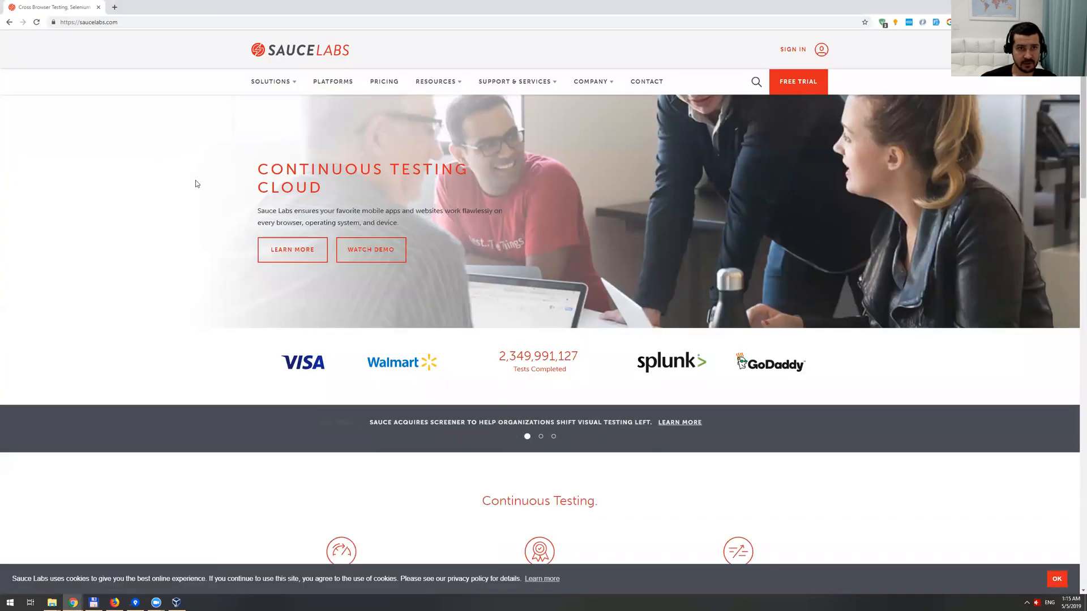
mouse_move(377, 201)
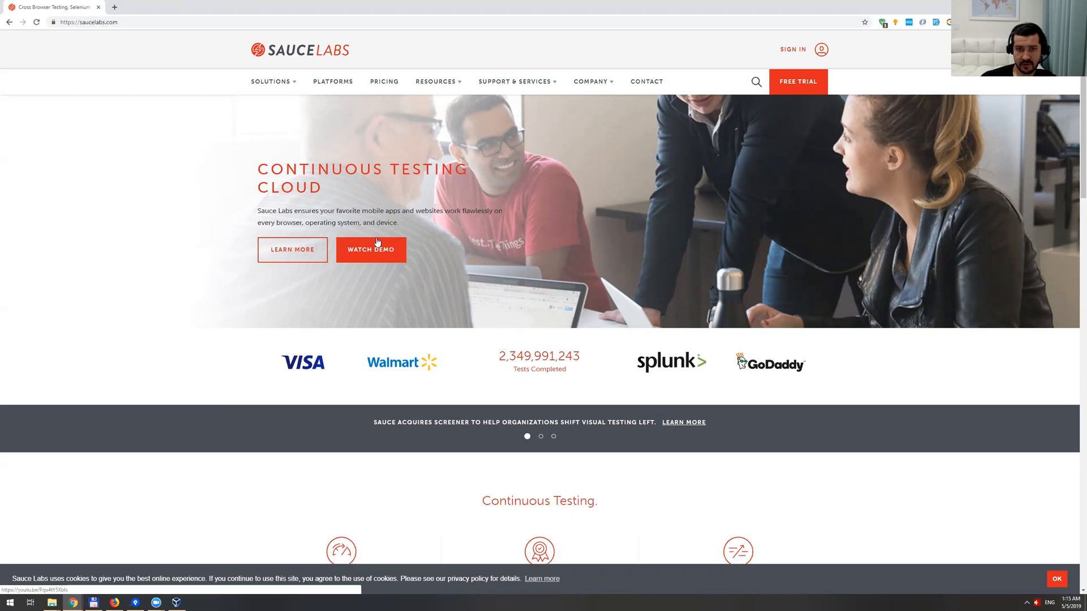
scroll("down", 3)
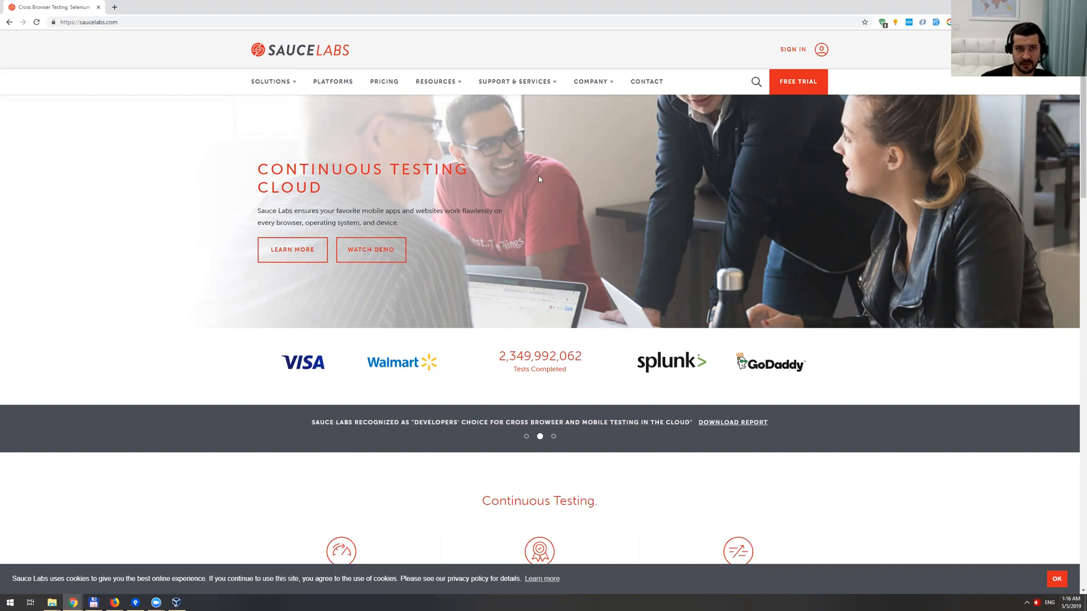
mouse_move(793, 49)
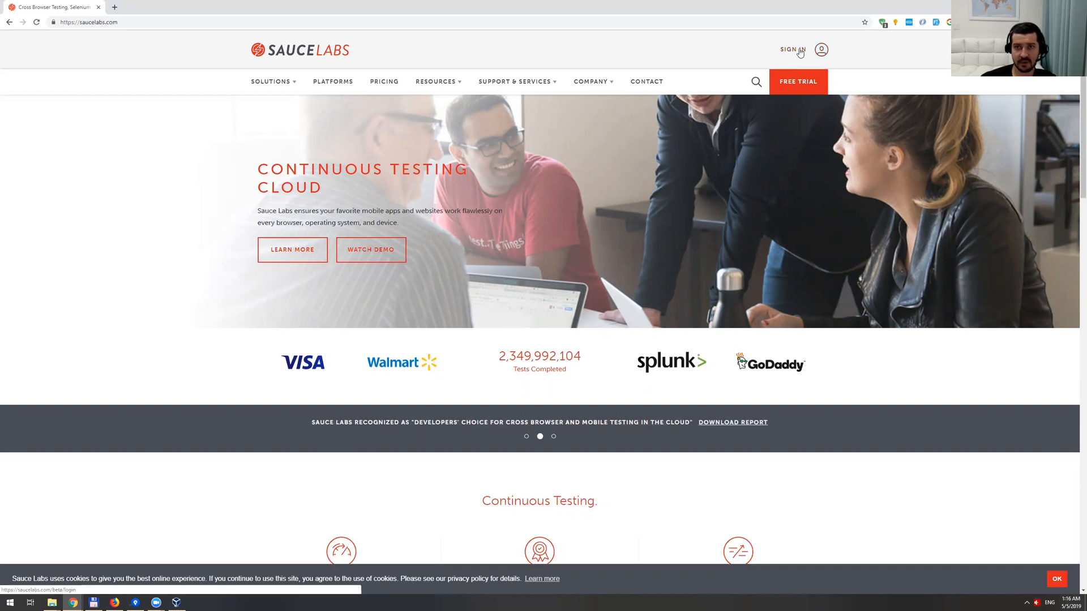
Sign in to the Sauce Labs dashboard and go to Live Testing for testpro.io
left_click(789, 49)
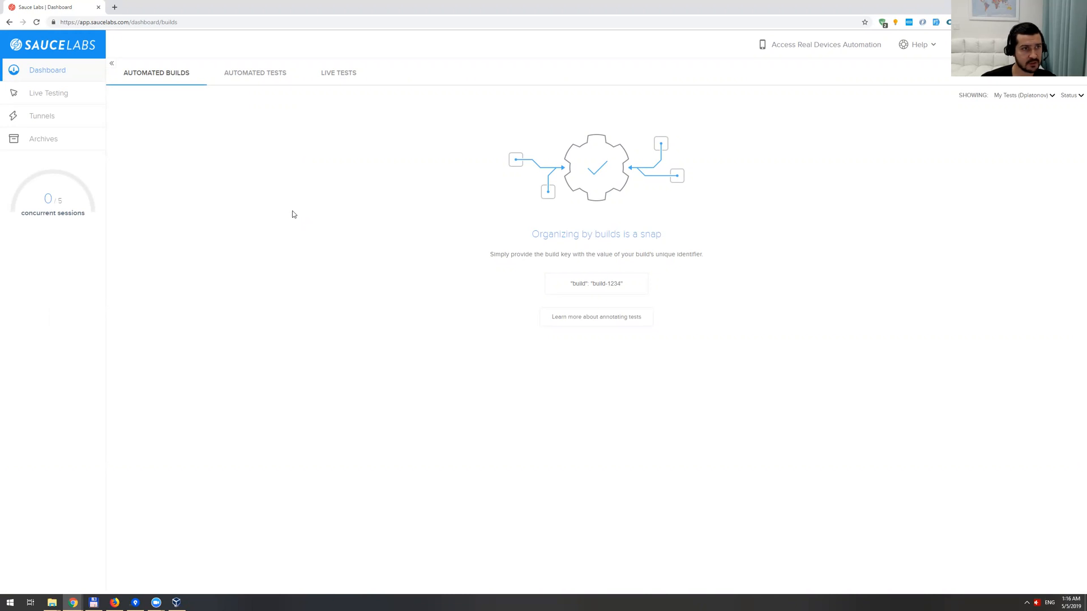
mouse_move(263, 195)
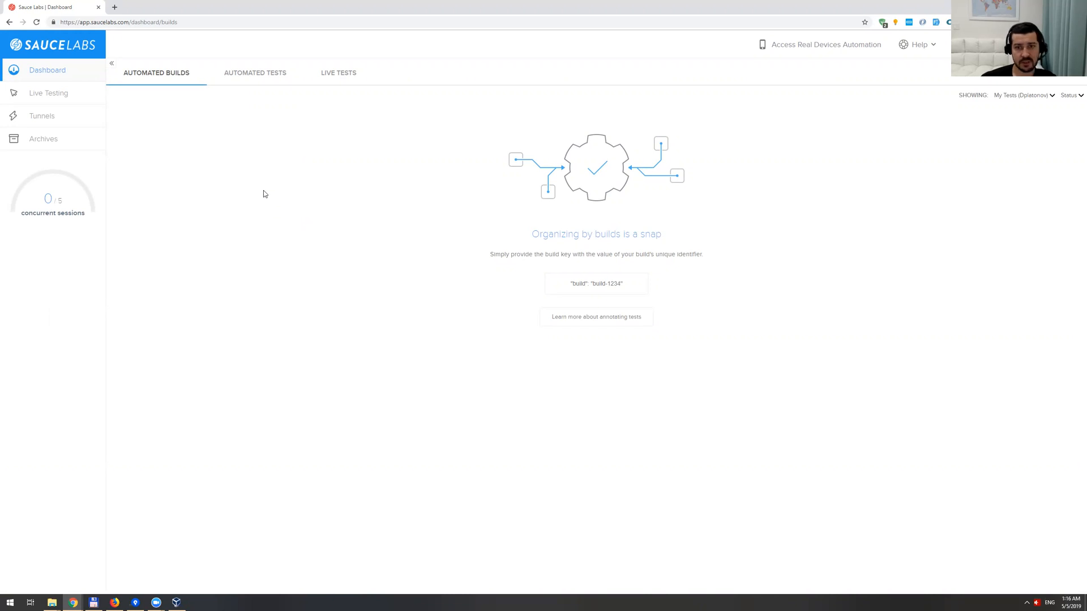
mouse_move(196, 164)
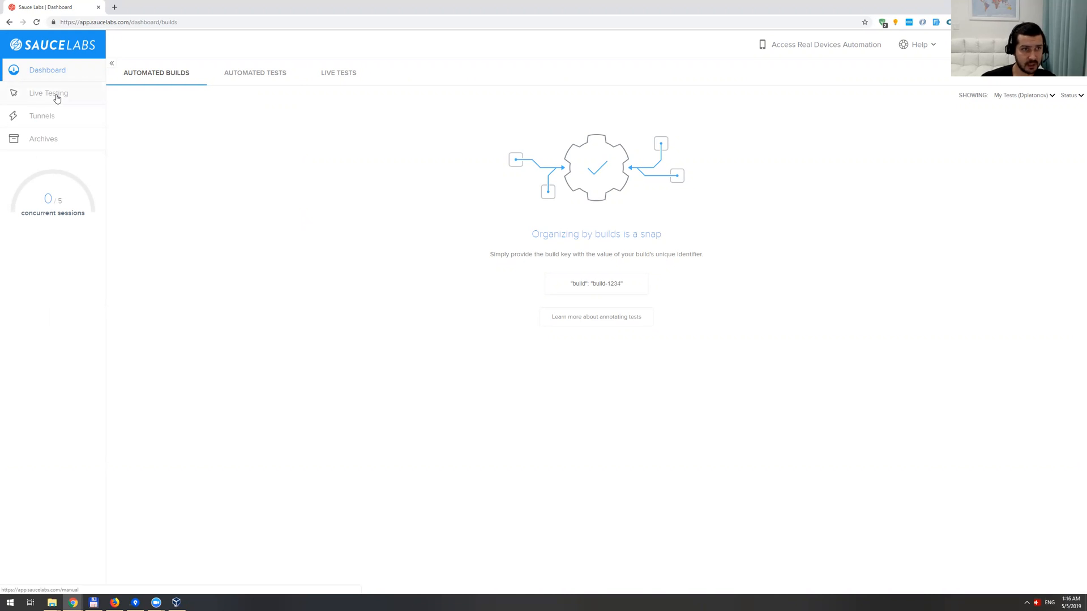
left_click(47, 92)
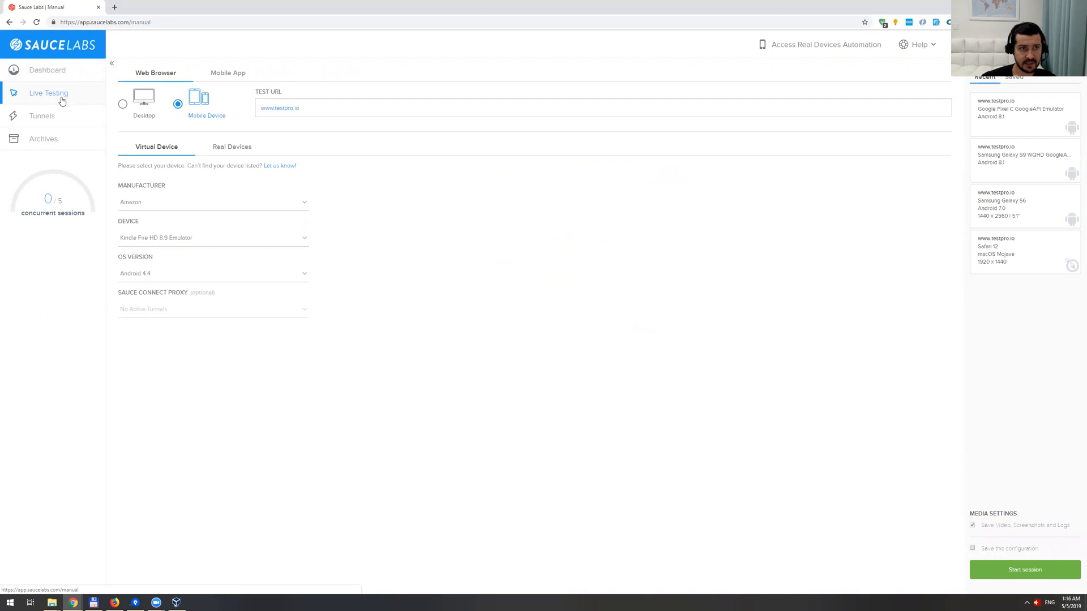
Start a desktop Safari 12 session on macOS Mojave at 1920x1440 for testpro.io
left_click(143, 102)
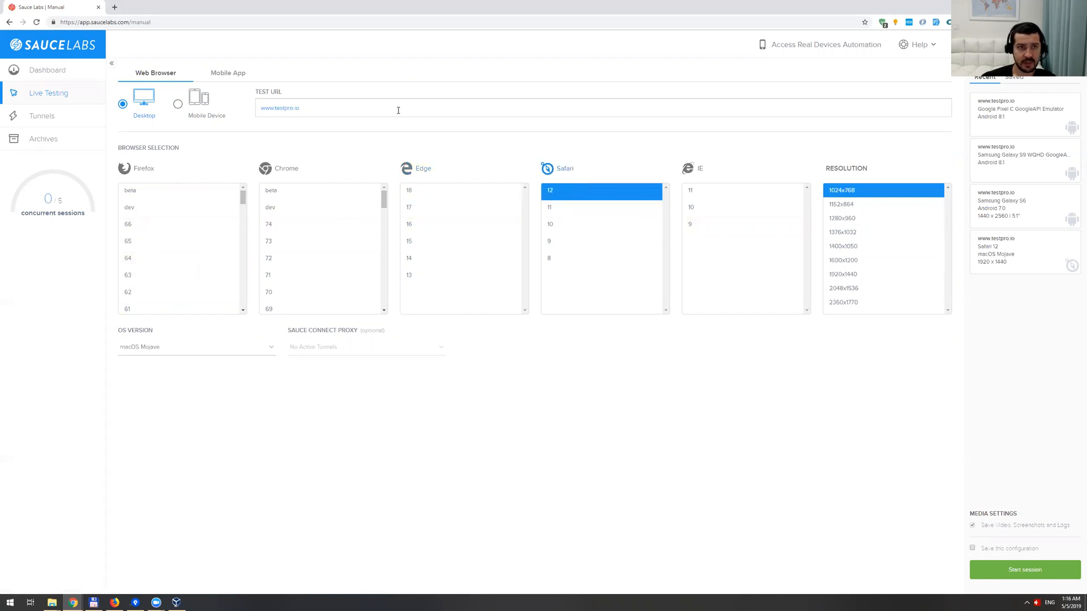
left_click(277, 108)
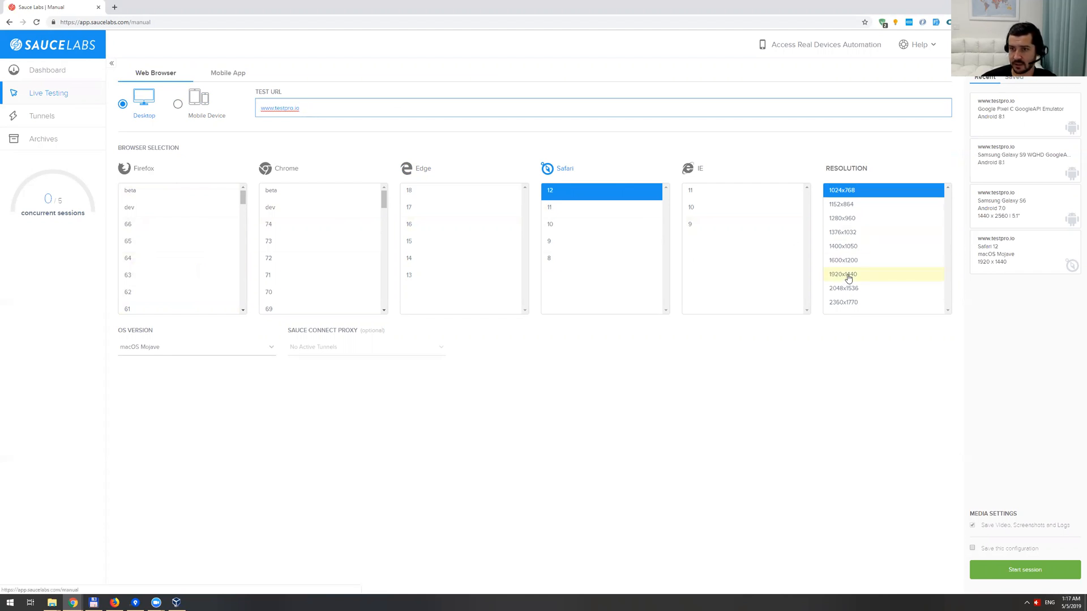
left_click(843, 274)
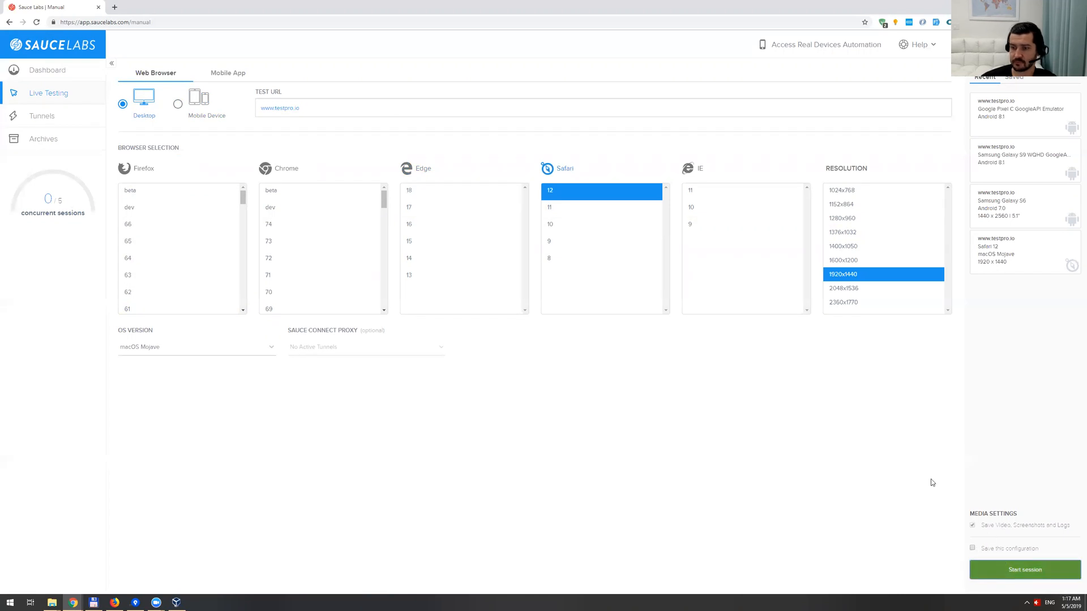
left_click(1024, 568)
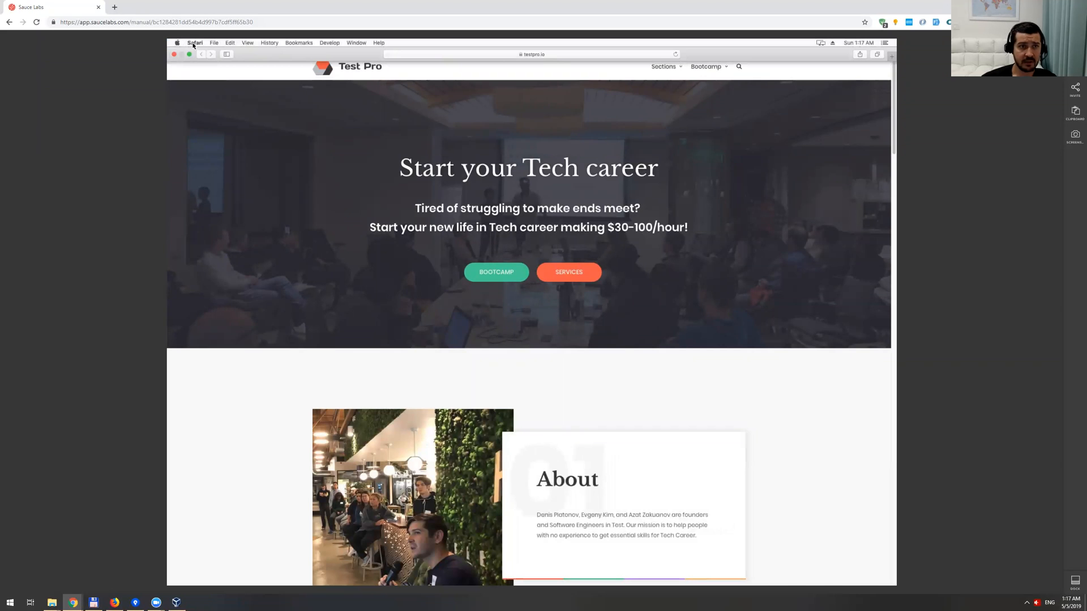
Browse the Services section of testpro.io in the remote Safari, then stop the session
left_click(194, 42)
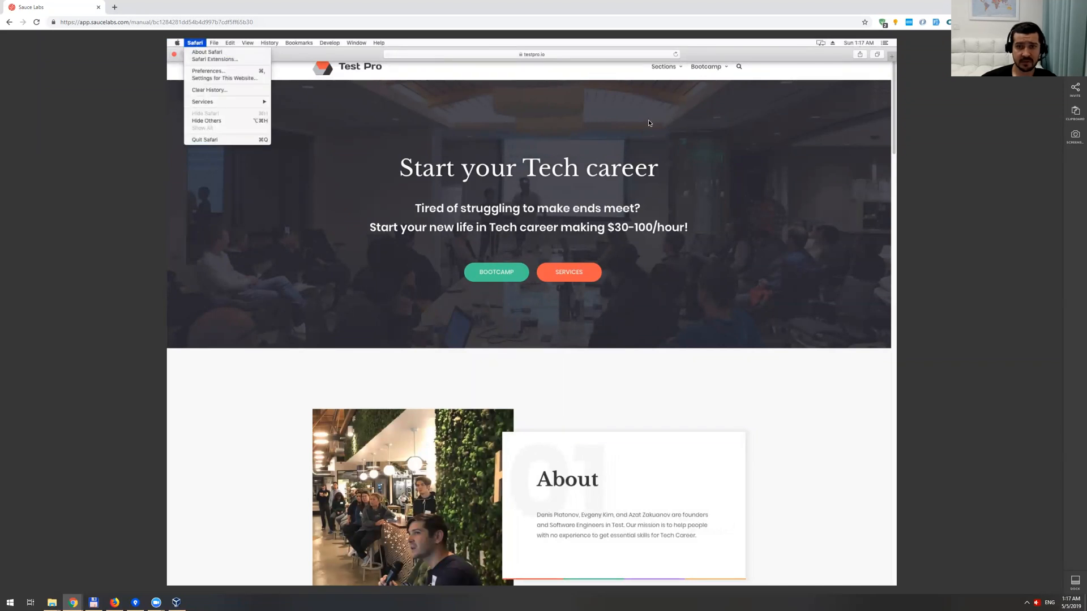
left_click(397, 74)
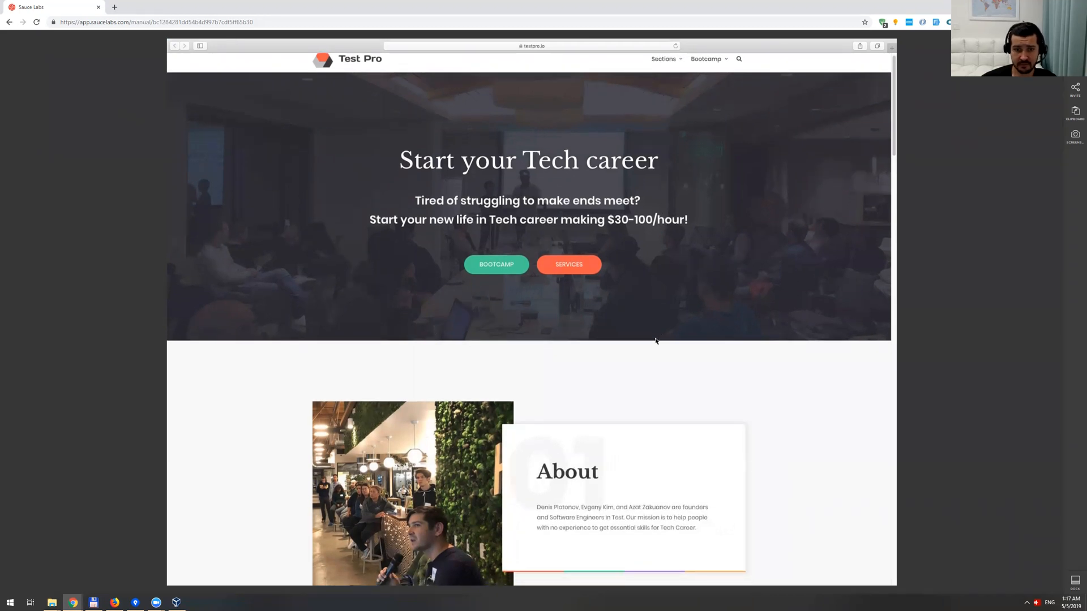
scroll("down", 3)
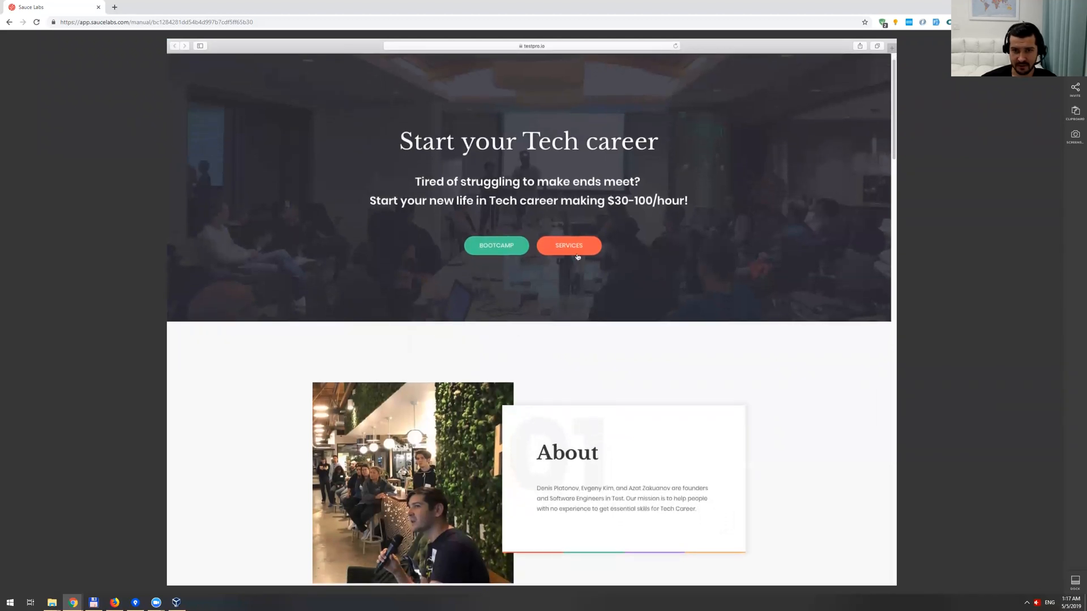
left_click(568, 245)
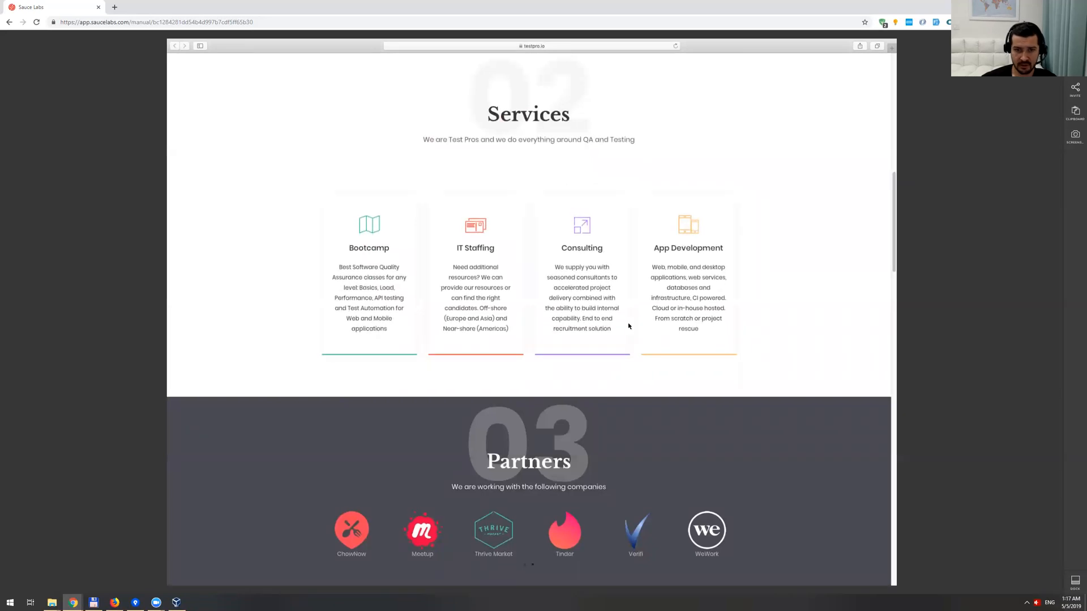
scroll("down", 3)
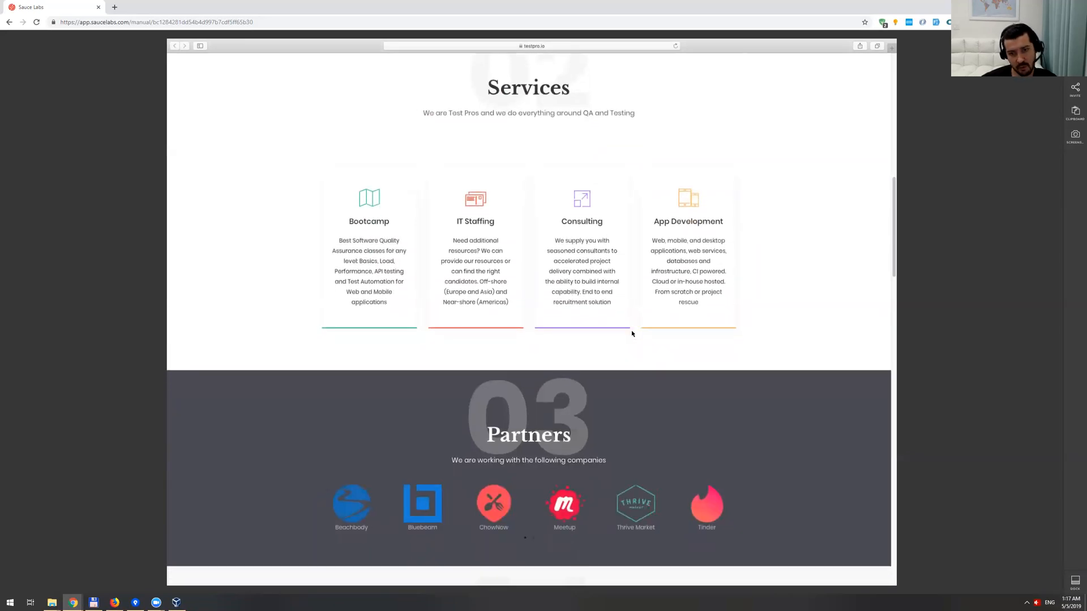
scroll("down", 3)
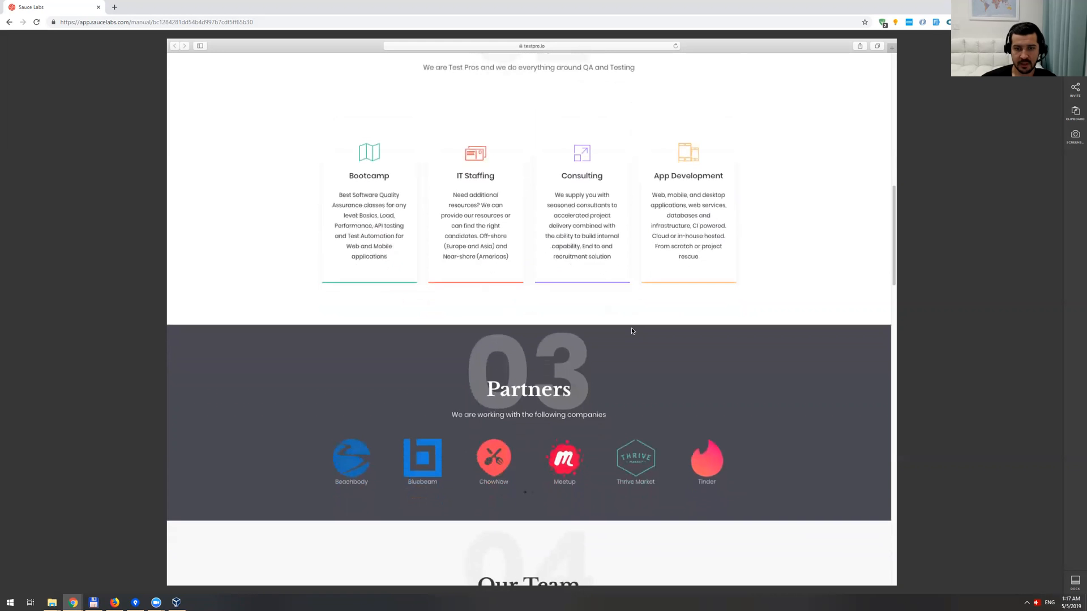
scroll("down", 3)
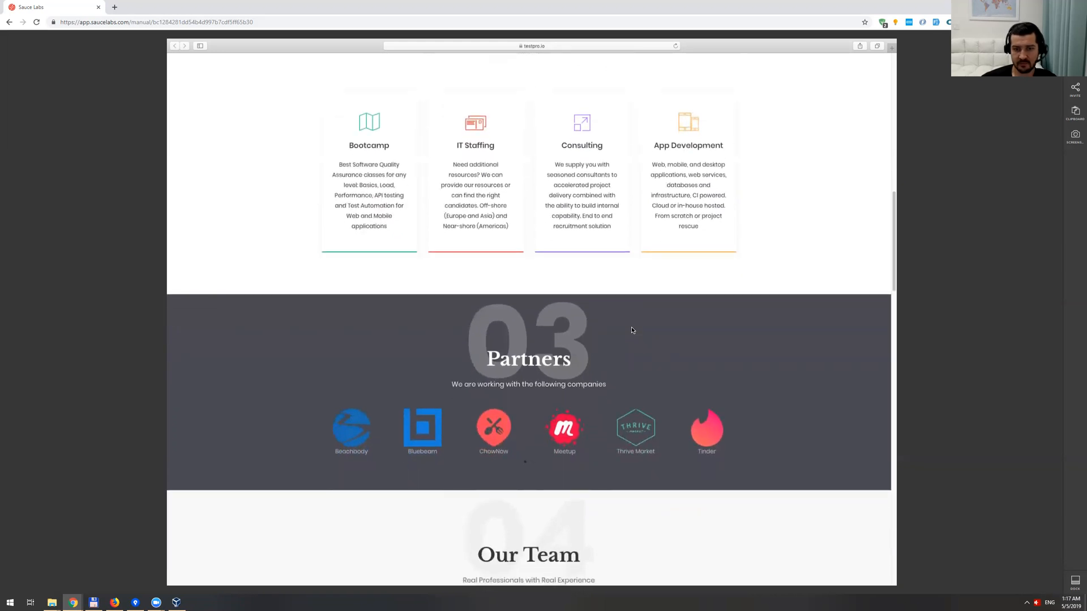
scroll("down", 3)
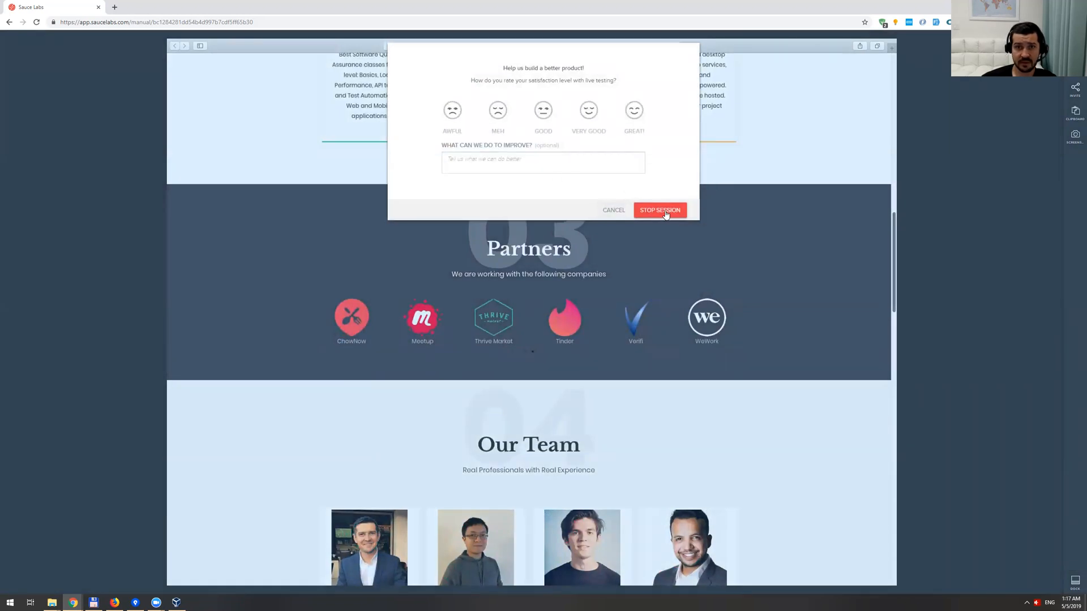
left_click(658, 210)
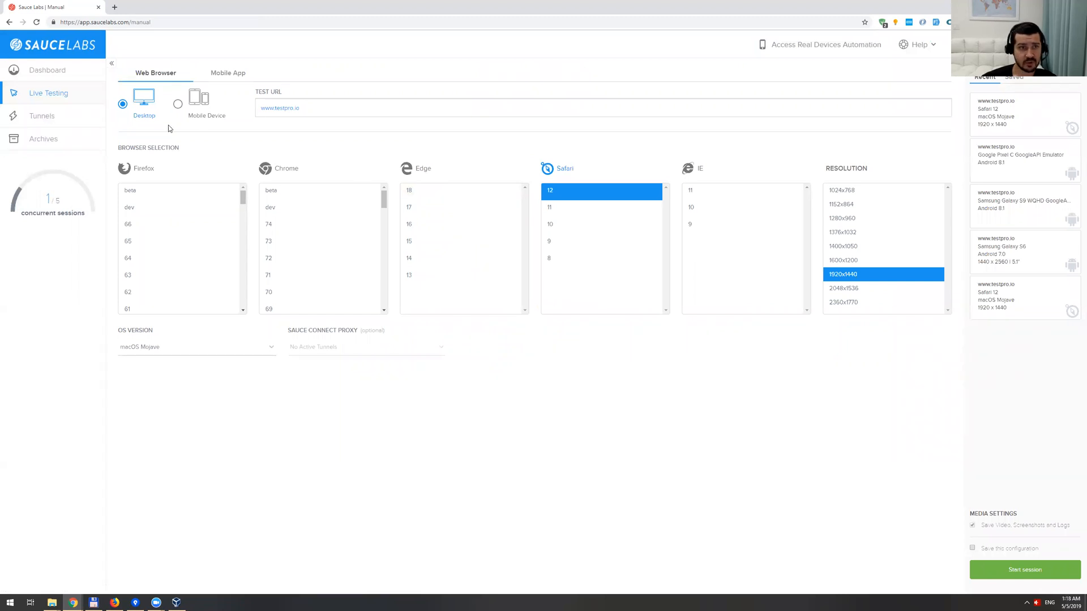
mouse_move(177, 104)
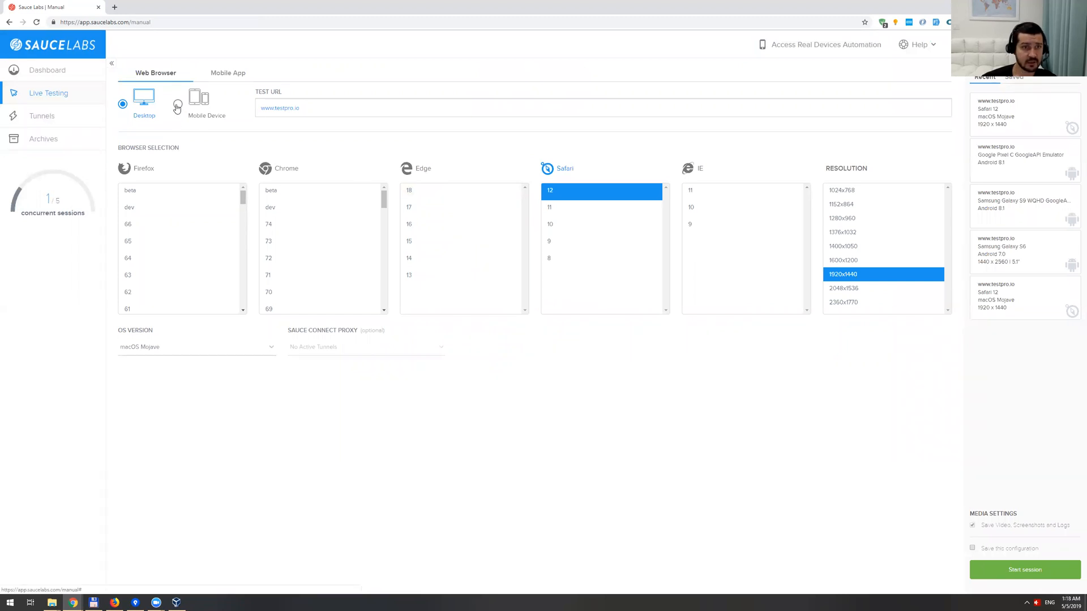
left_click(178, 102)
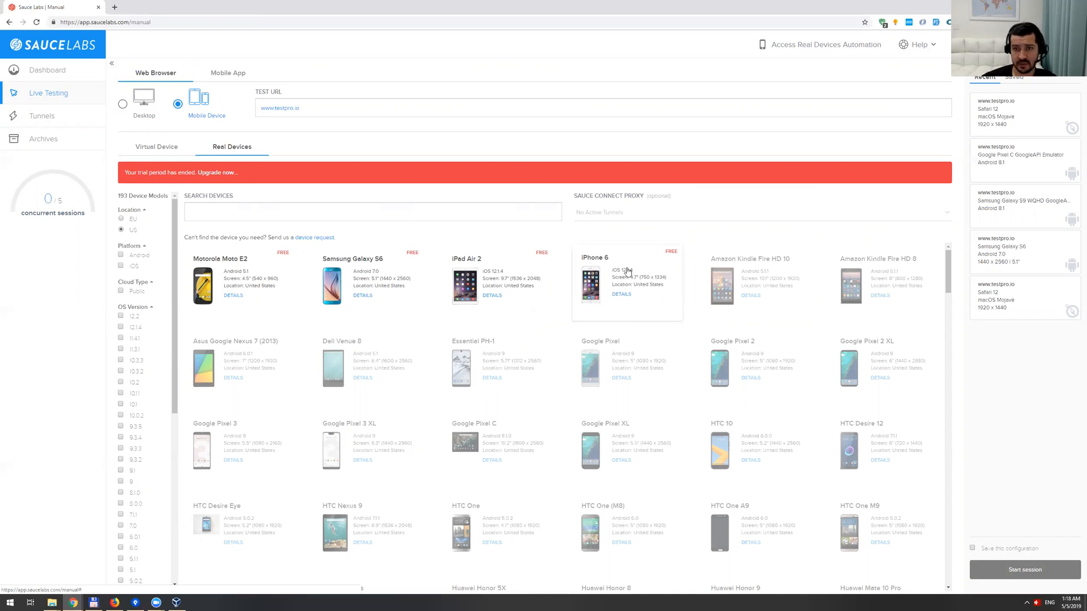
left_click(626, 281)
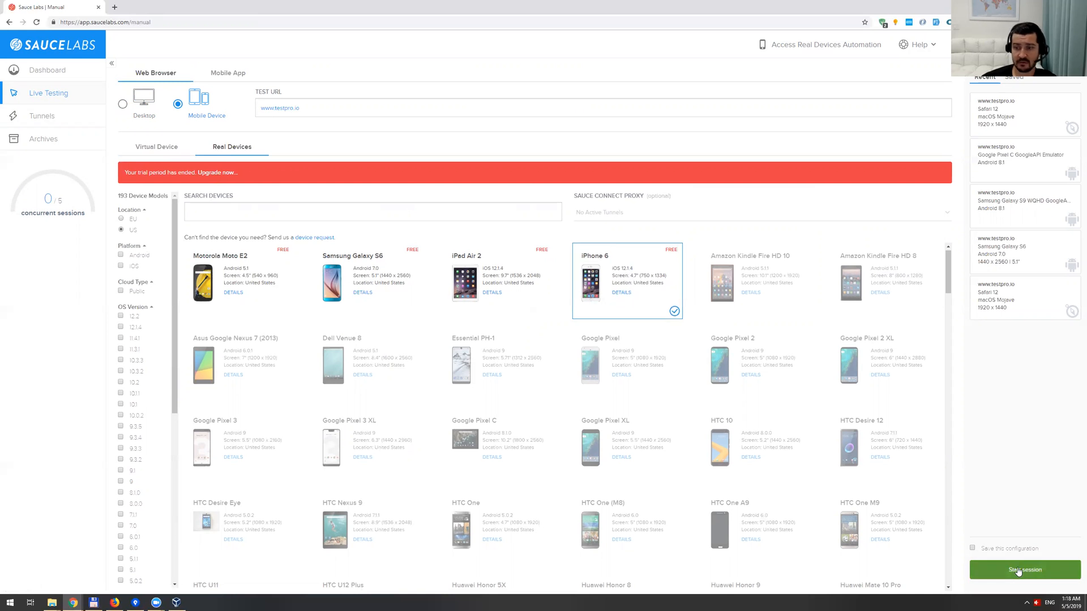
left_click(1019, 569)
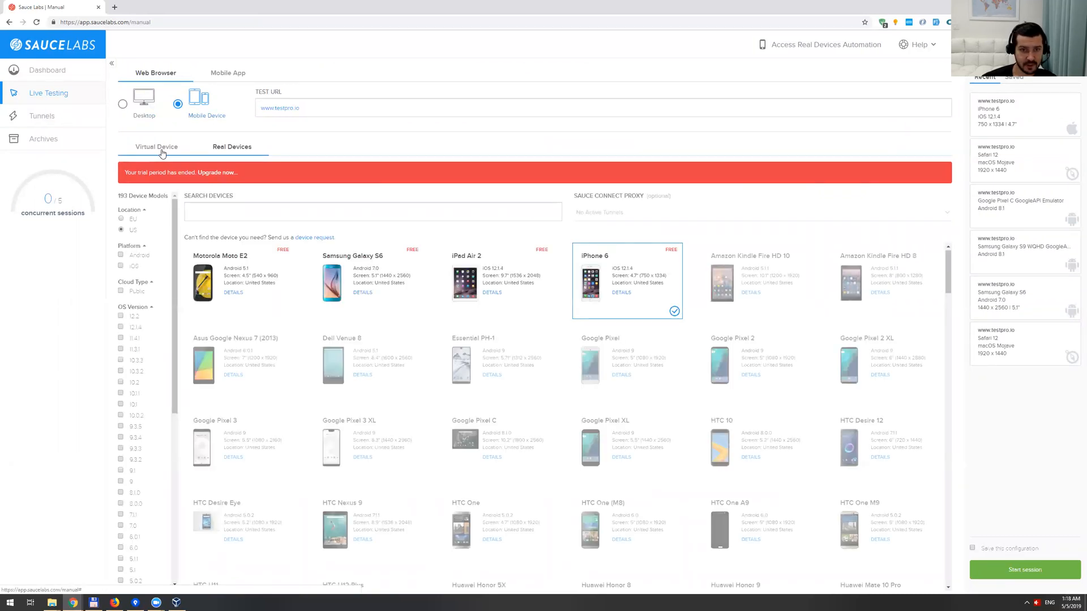
left_click(156, 146)
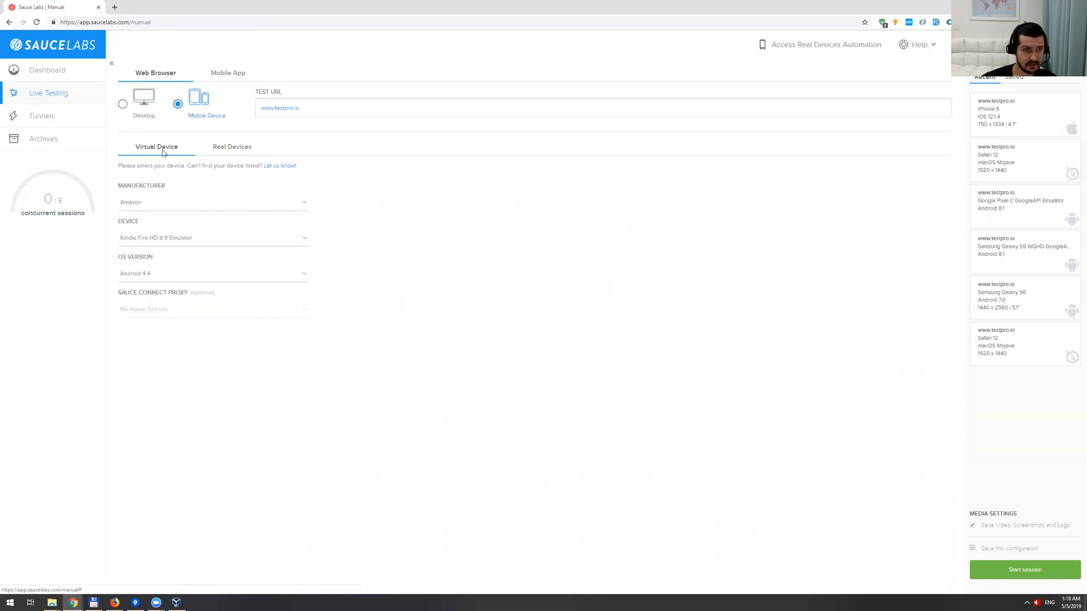
left_click(211, 201)
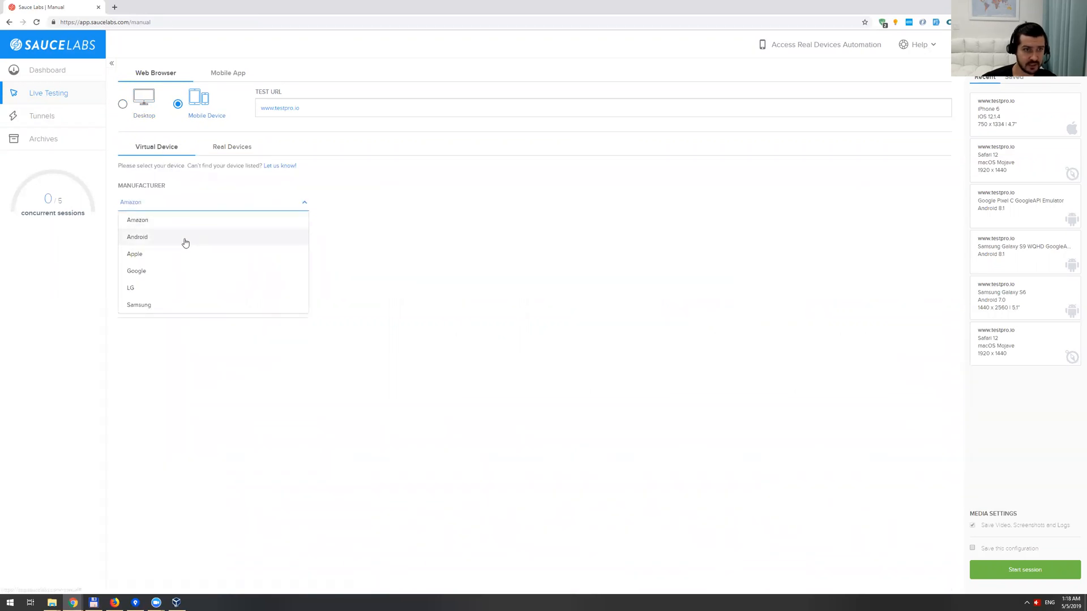
mouse_move(192, 253)
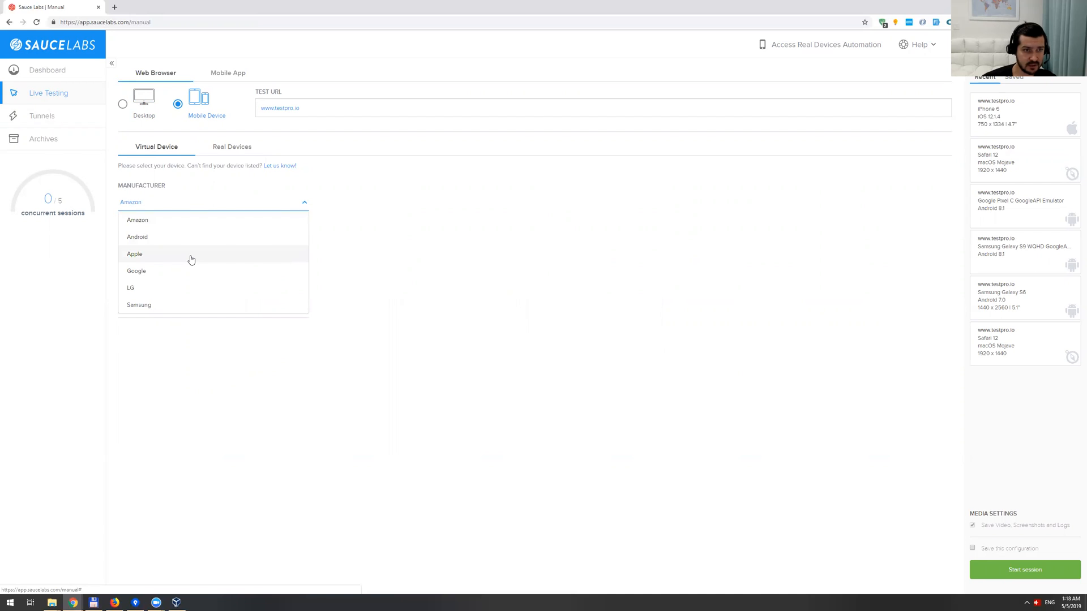
left_click(135, 254)
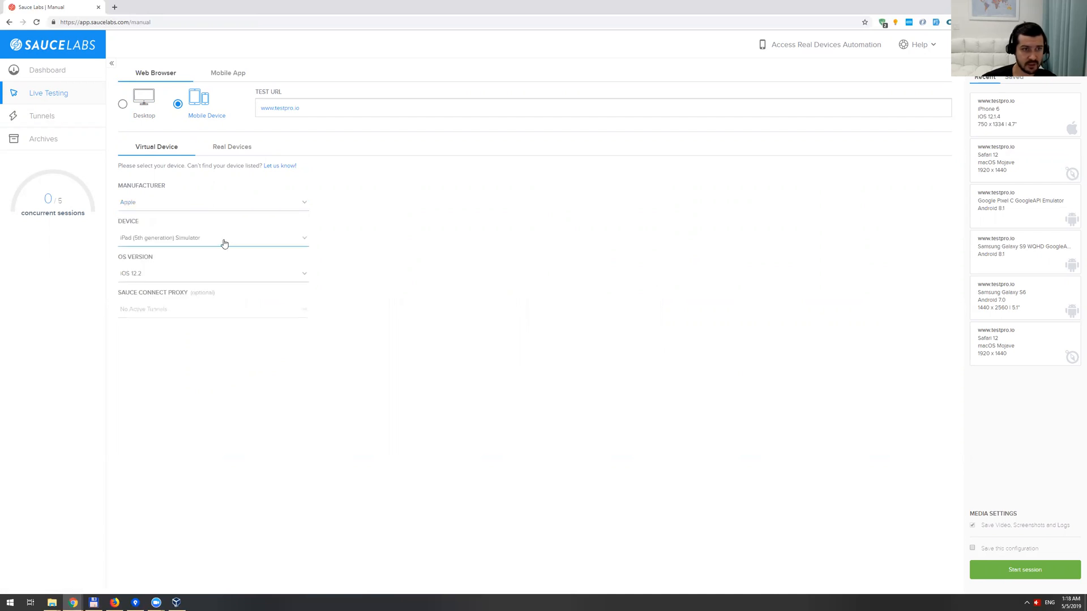
left_click(212, 237)
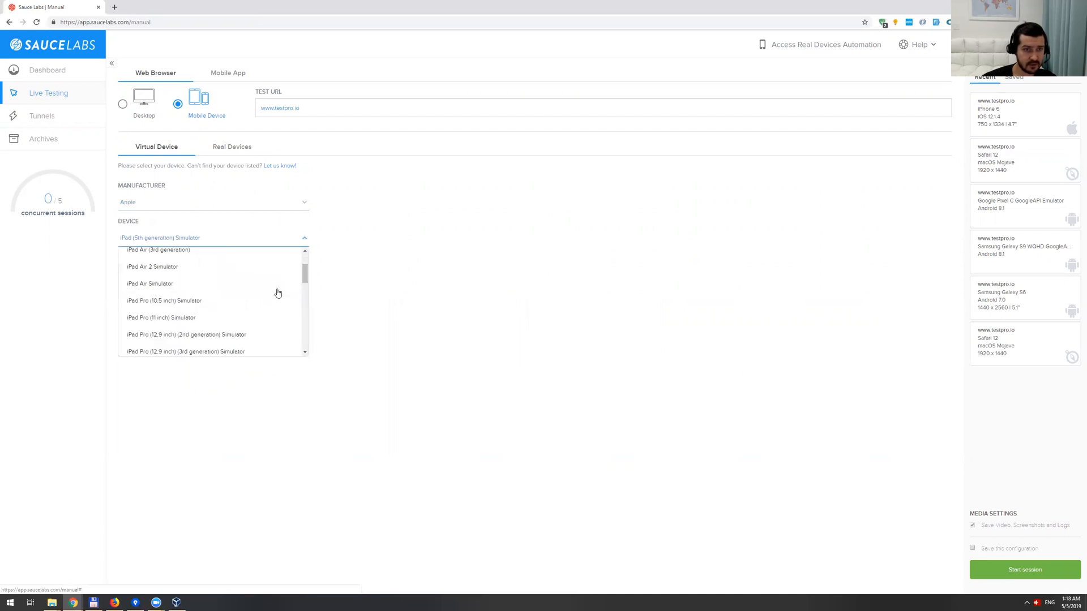
scroll("down", 3)
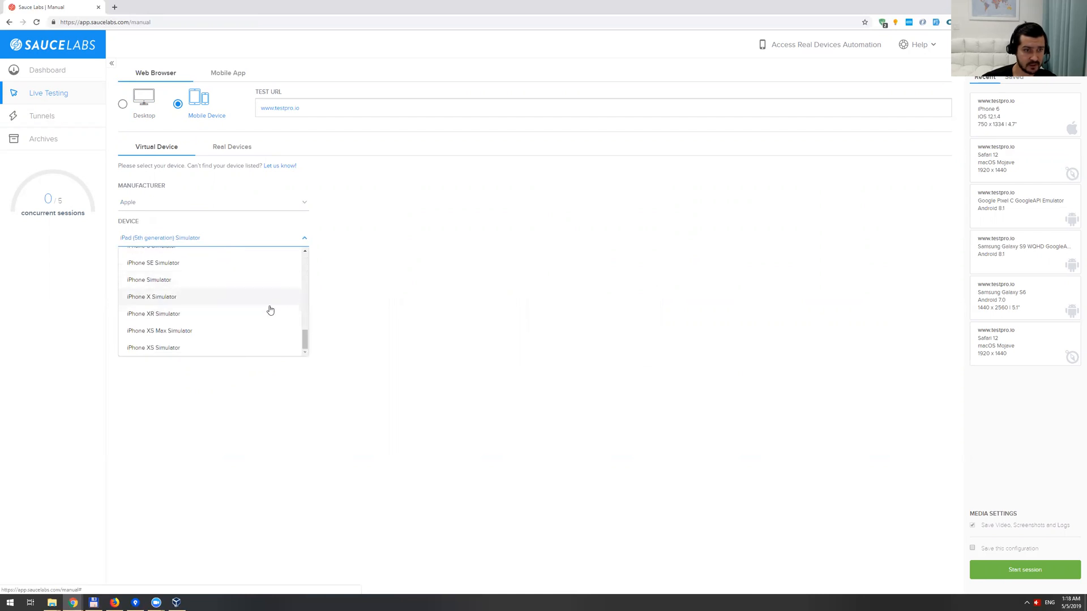
left_click(152, 297)
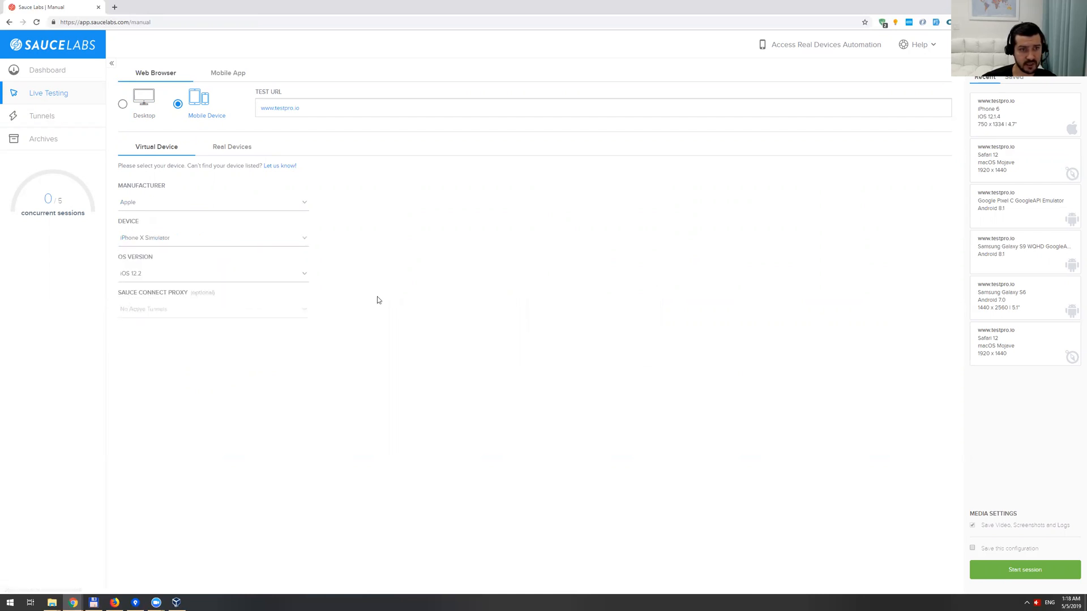
mouse_move(841, 501)
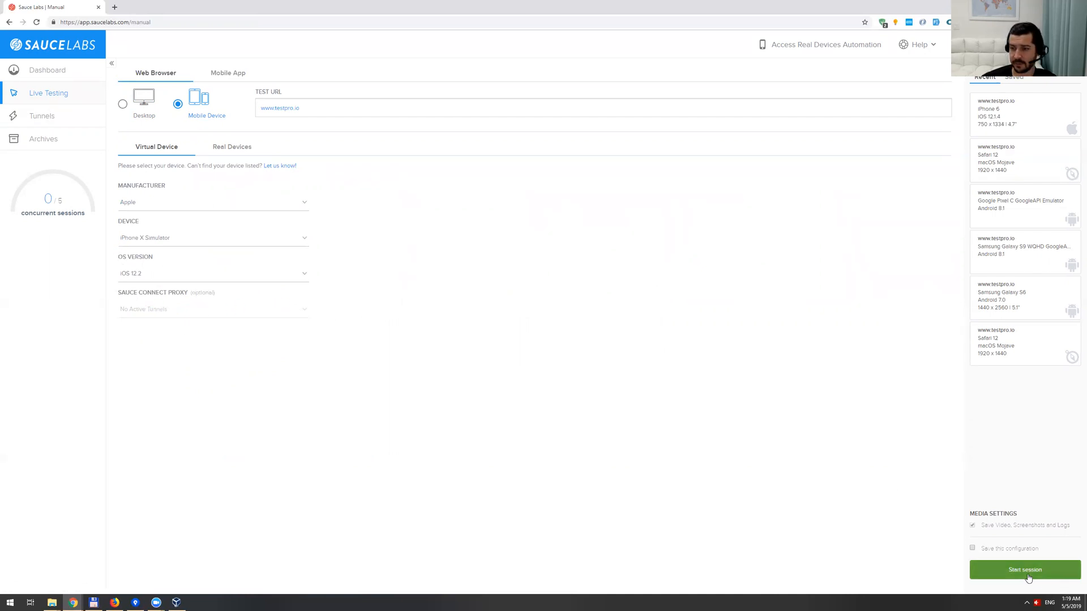
Launch the iPhone X Simulator session, then return to the device selection
left_click(1024, 569)
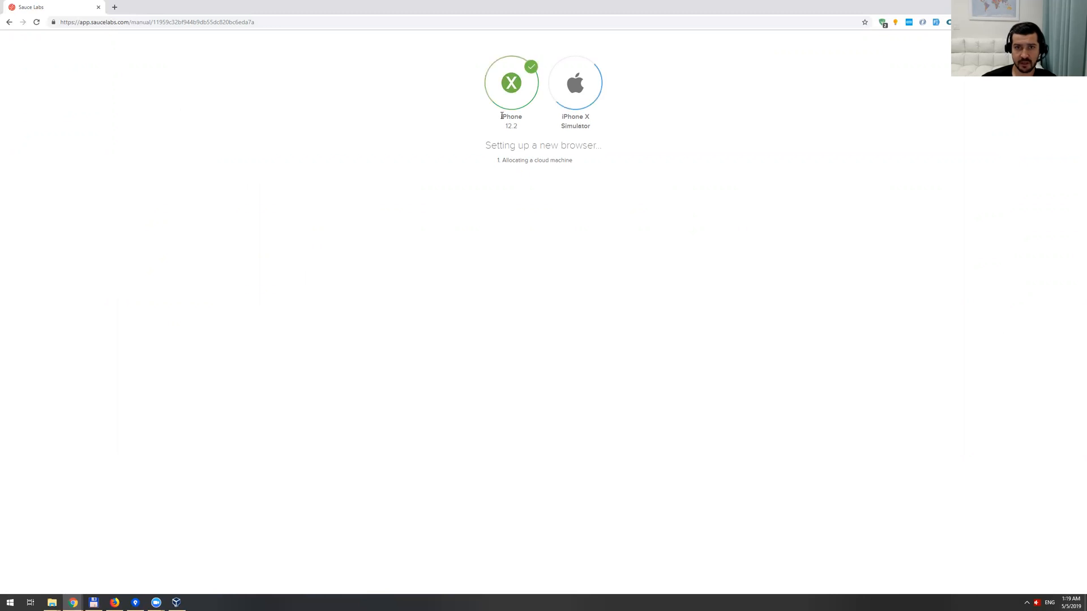
double_click(511, 116)
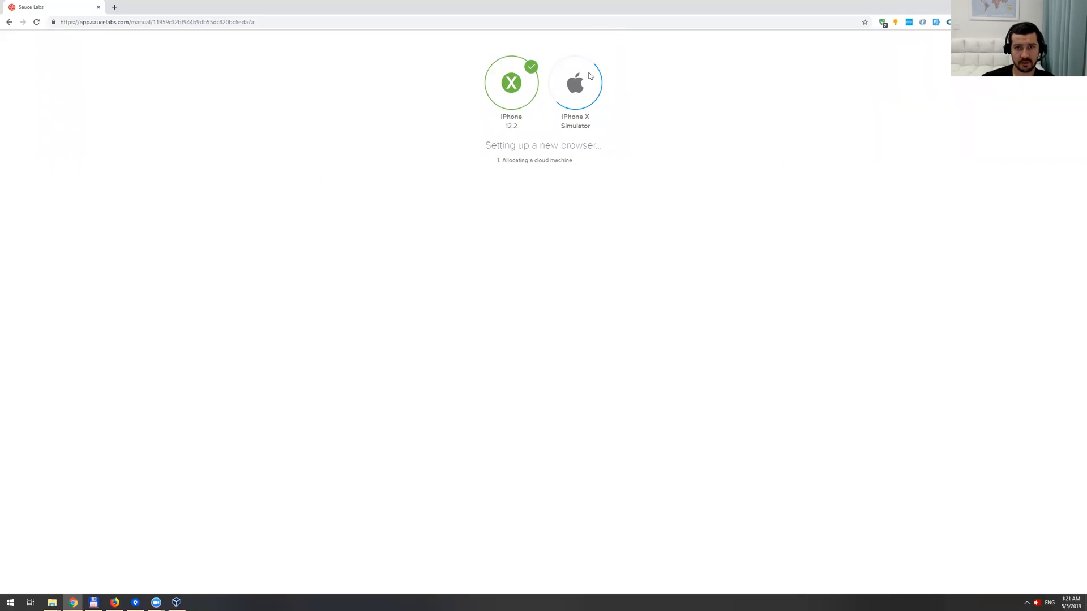
mouse_move(680, 117)
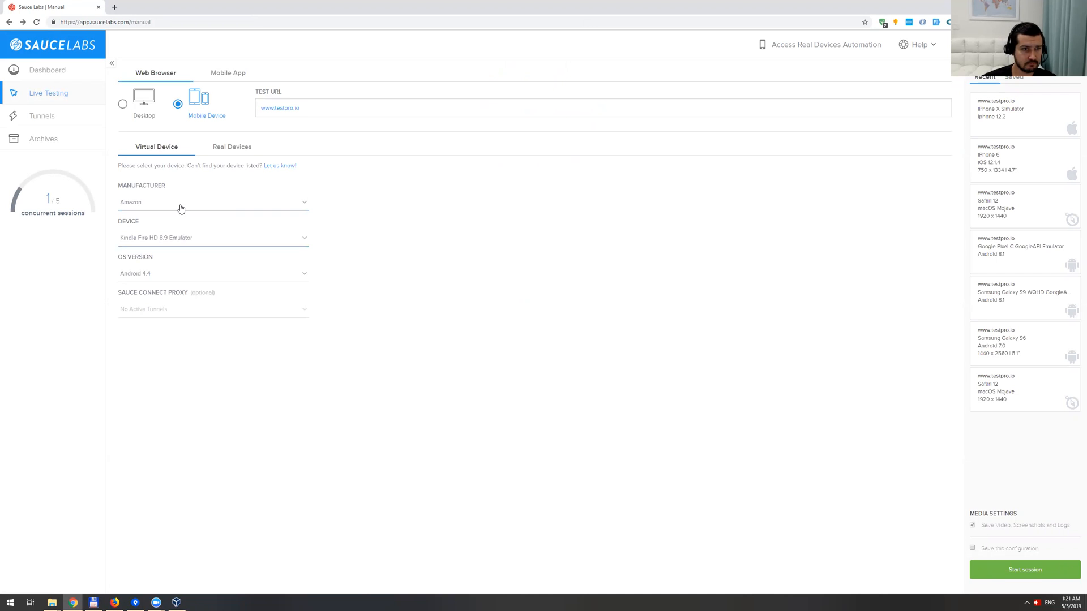
left_click(213, 237)
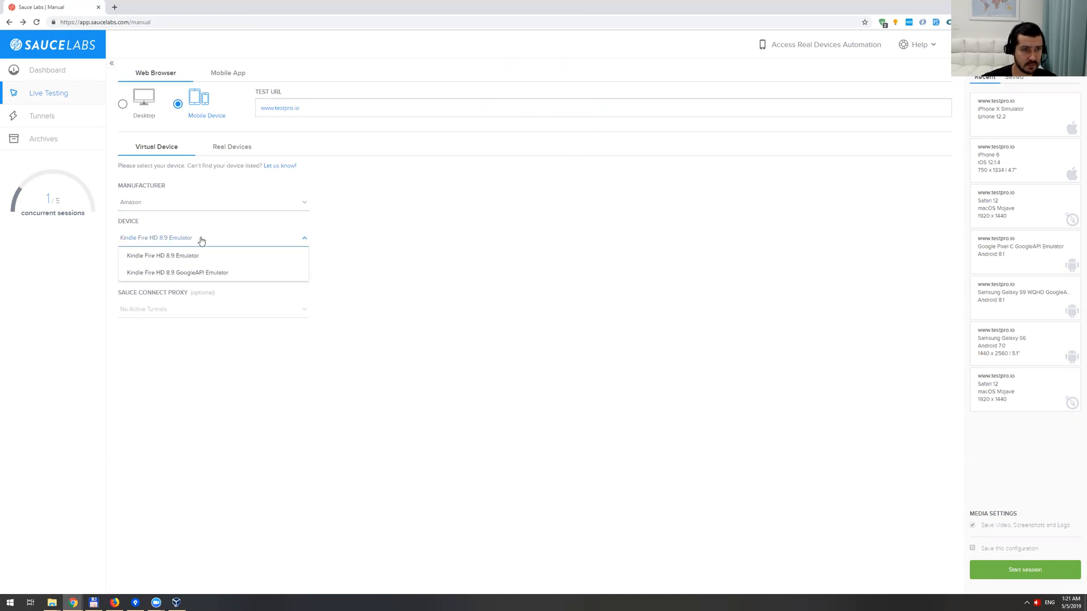
left_click(163, 255)
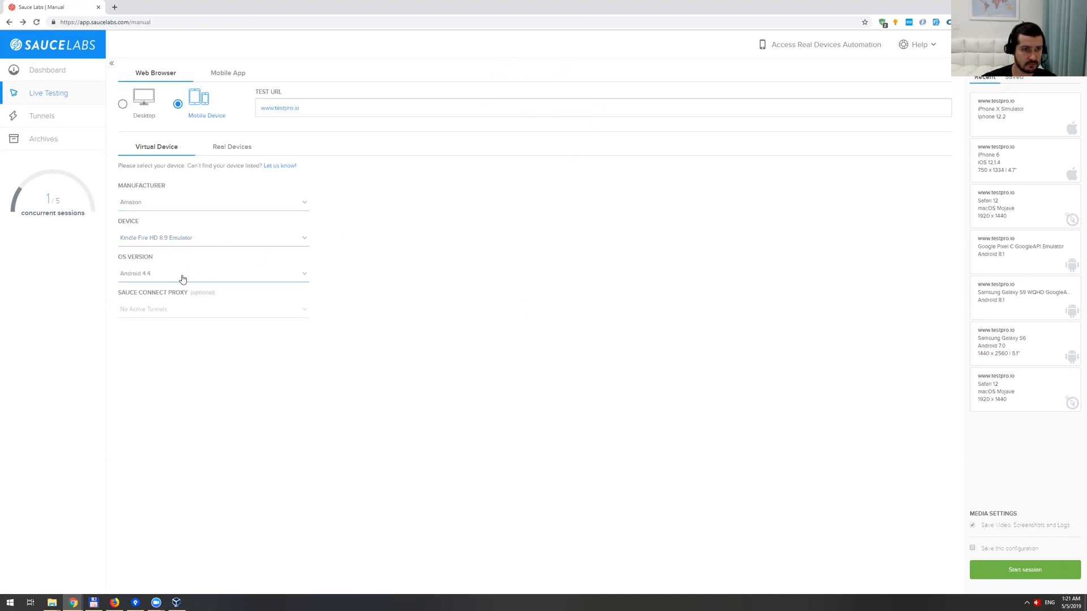
left_click(213, 201)
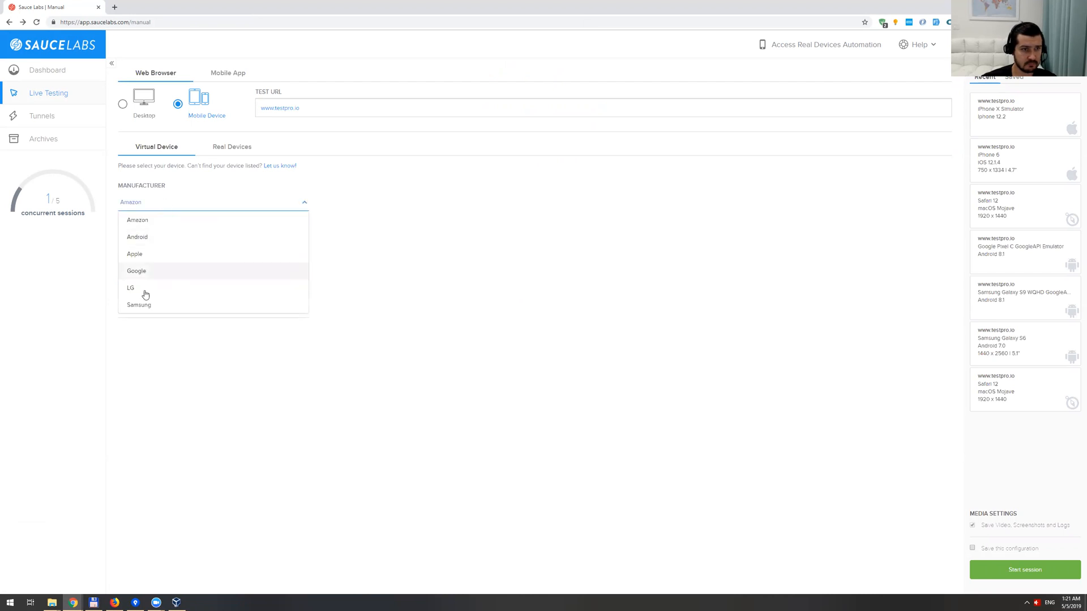
mouse_move(156, 271)
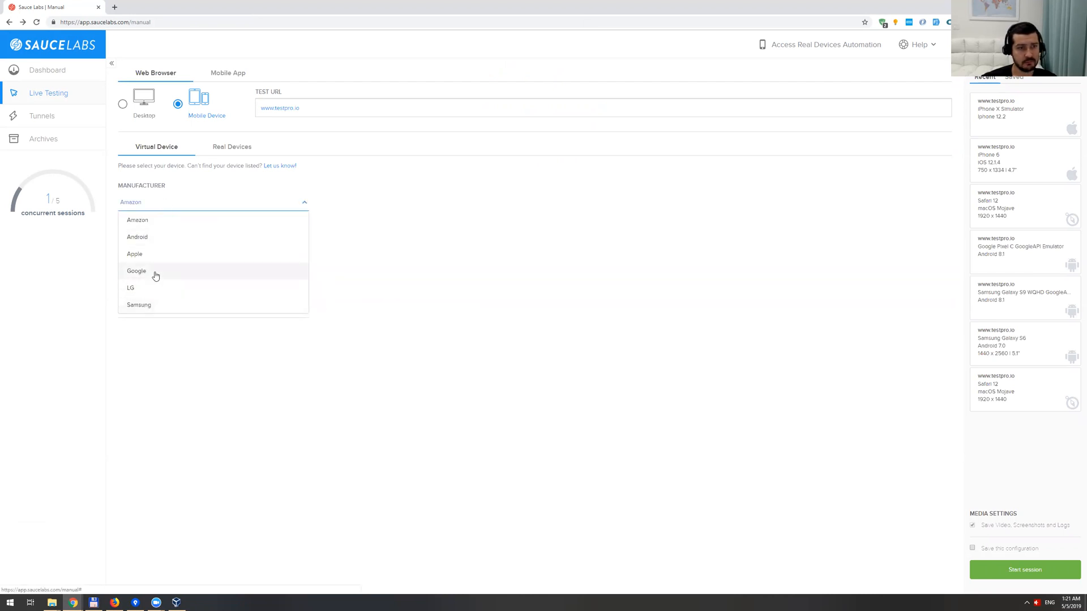
left_click(136, 270)
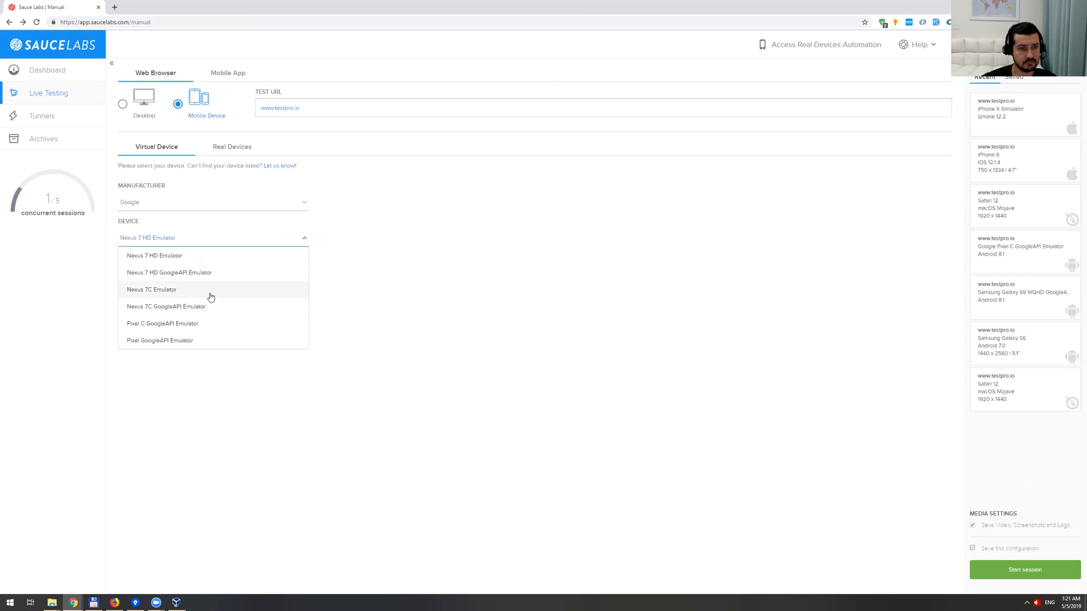
mouse_move(199, 327)
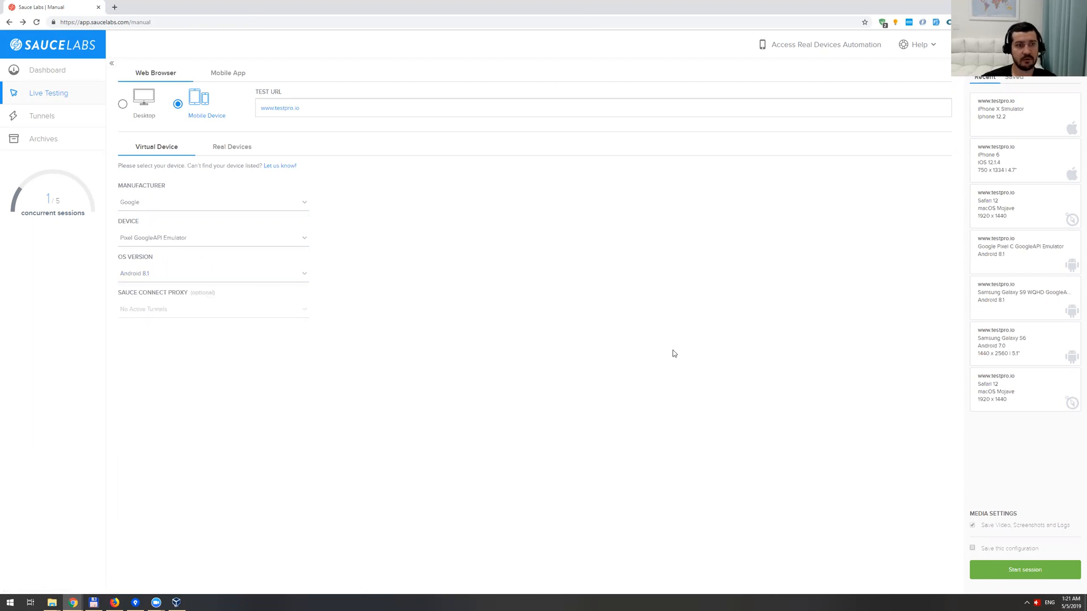
left_click(1024, 569)
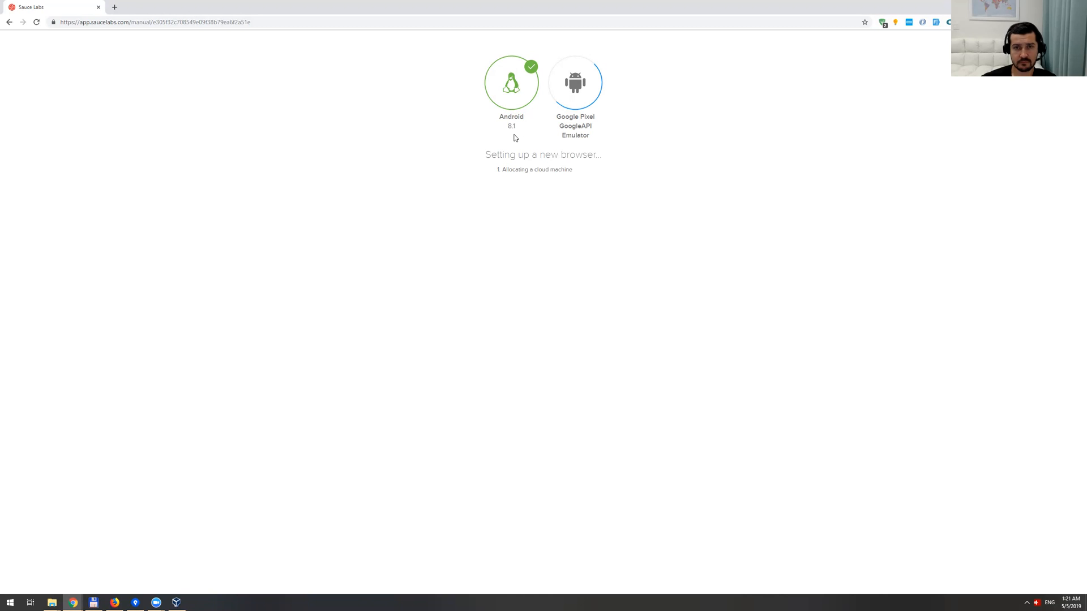
mouse_move(597, 37)
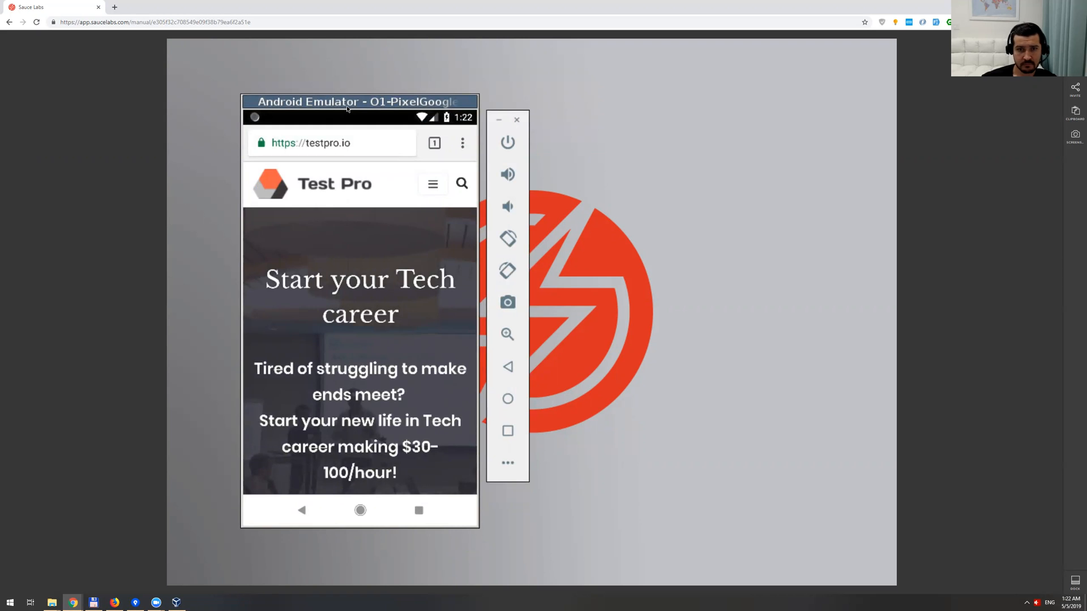
mouse_move(377, 308)
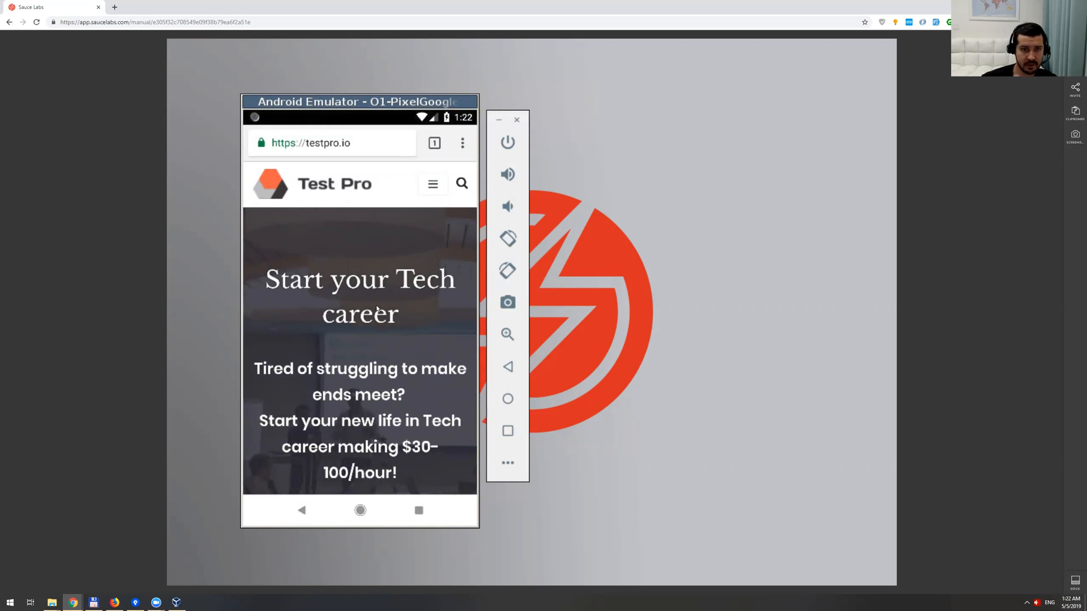
Visit testpro.io's Bootcamp page in the Pixel emulator
scroll("down", 3)
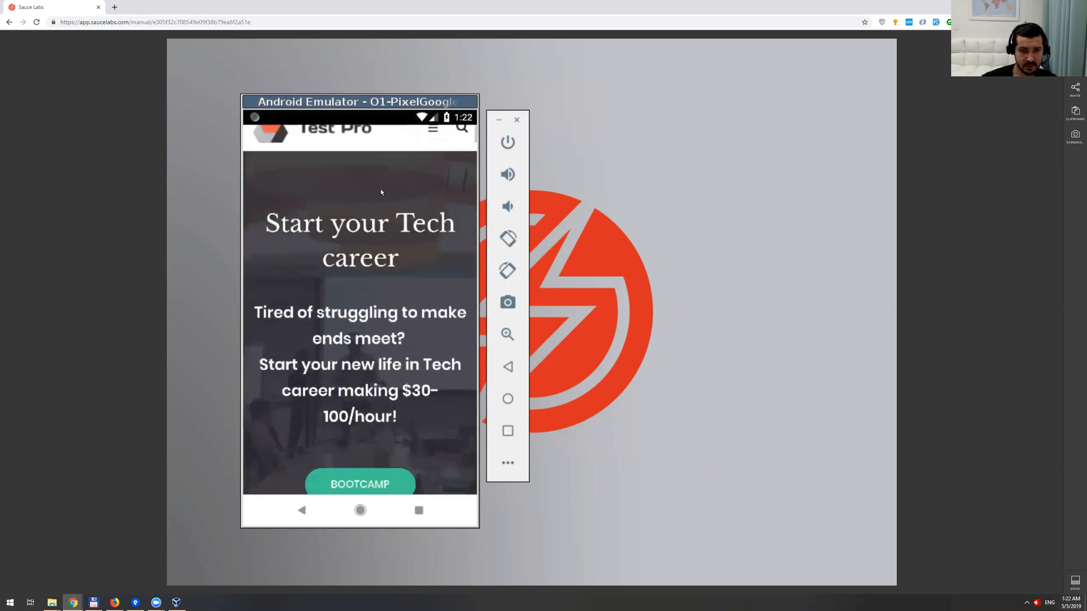
scroll("down", 3)
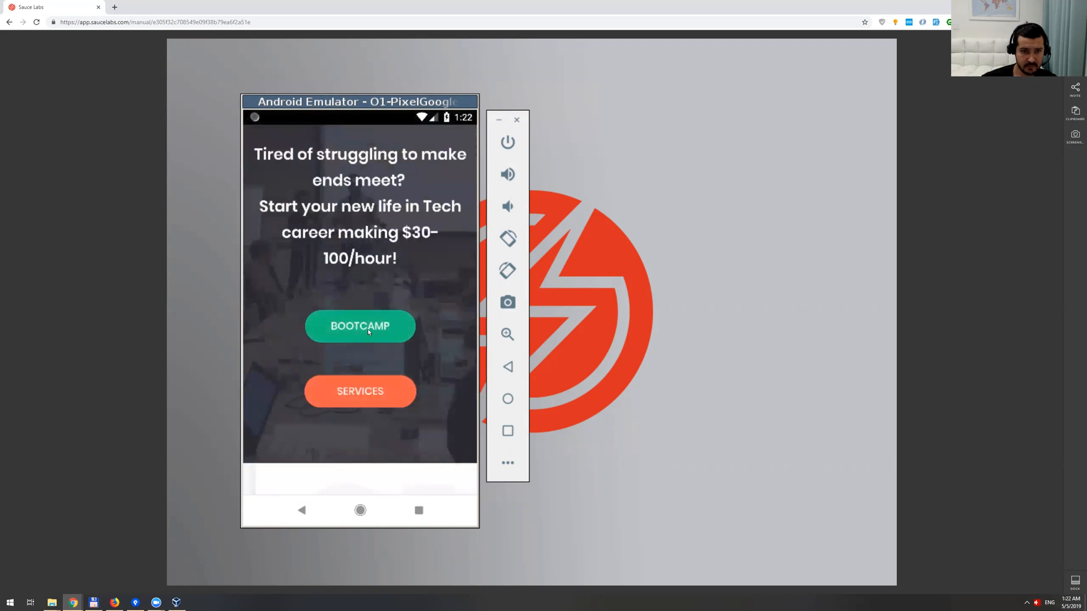
left_click(360, 326)
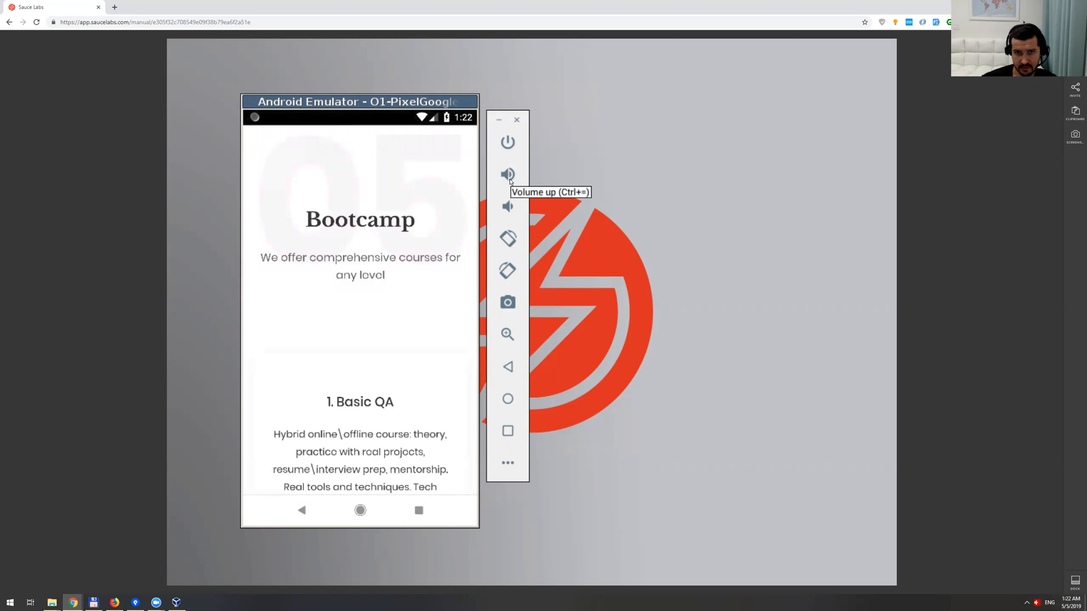
mouse_move(507, 239)
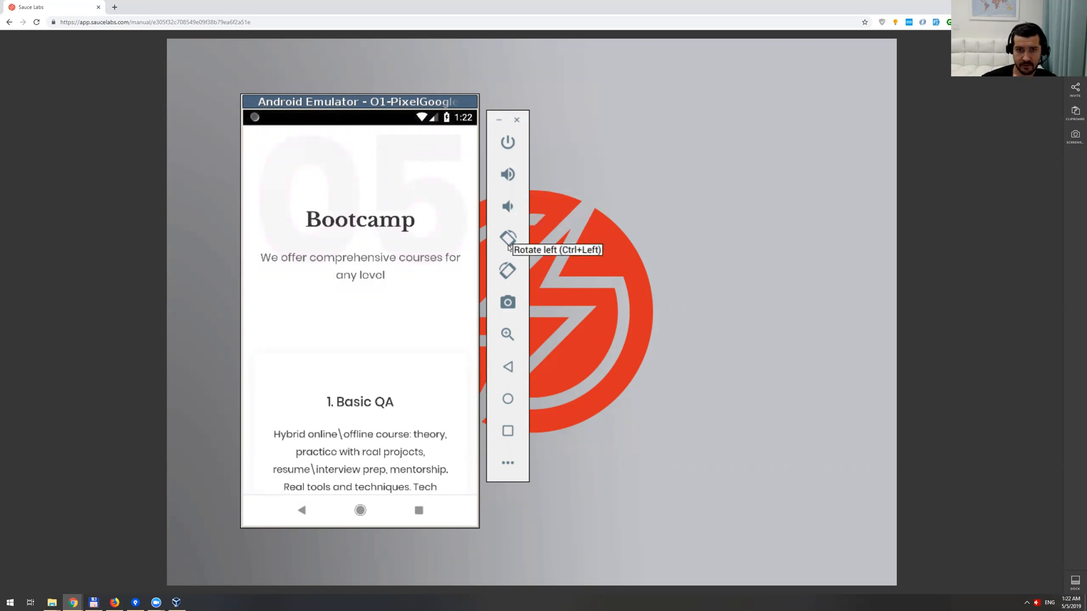
mouse_move(507, 398)
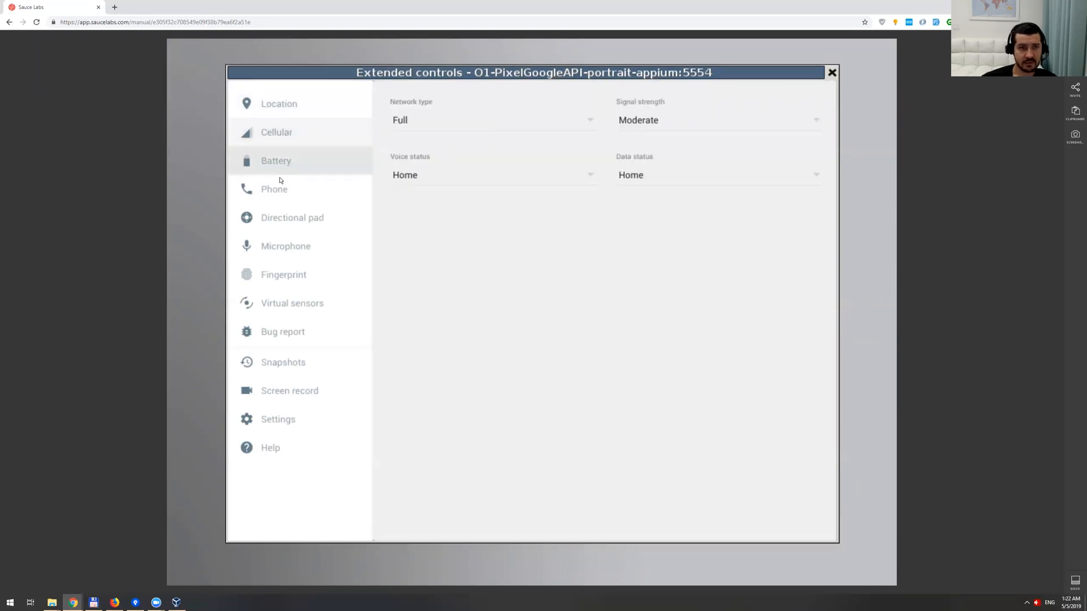
Browse Microphone, Virtual sensors, Snapshots, Screen record and Help in Extended controls, then close it
left_click(274, 189)
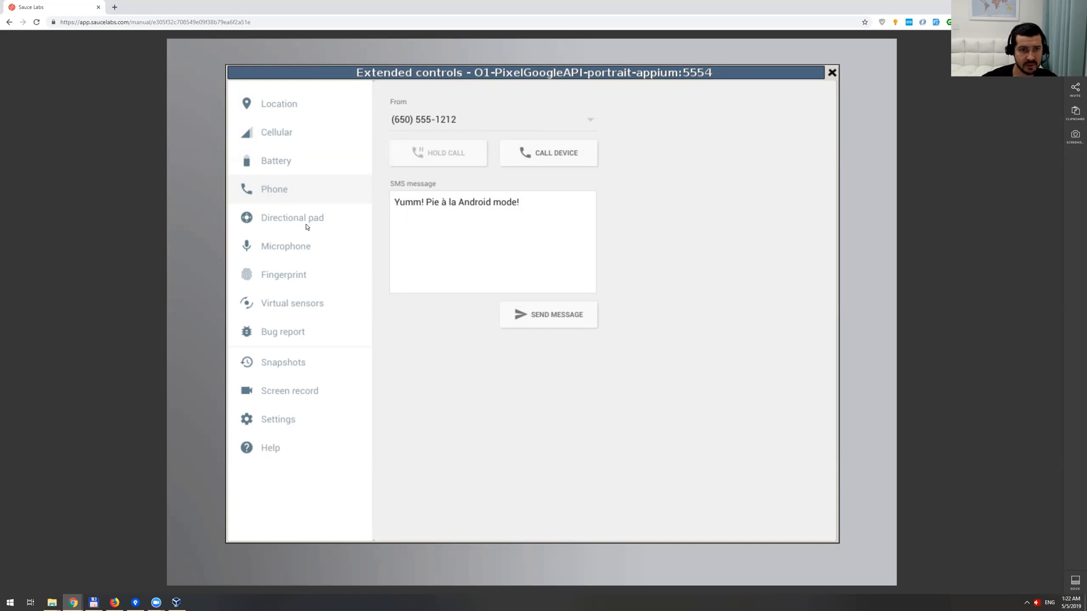
left_click(285, 246)
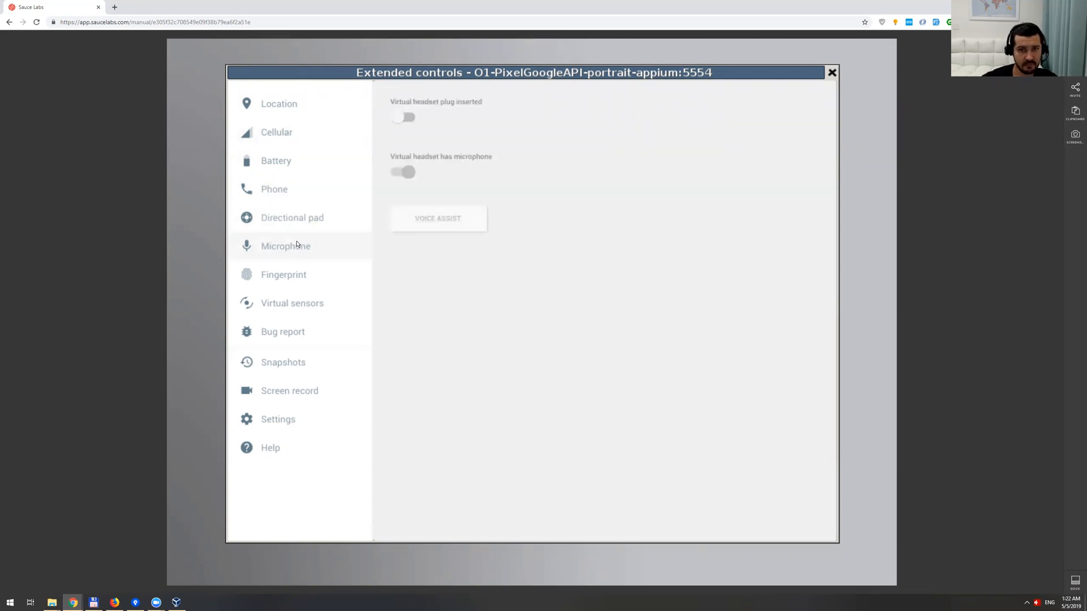
left_click(292, 303)
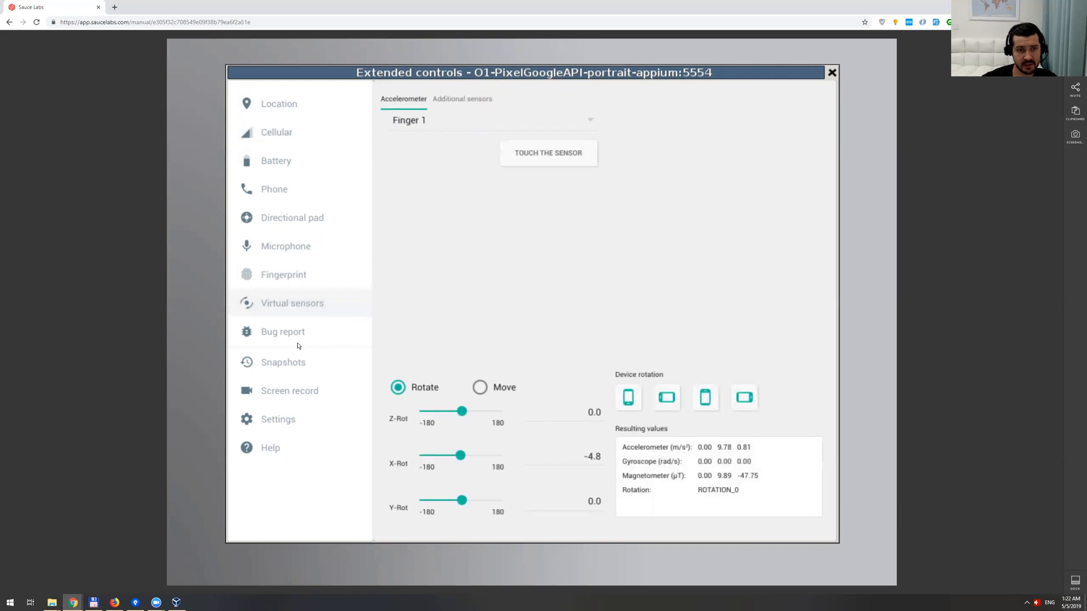
left_click(282, 331)
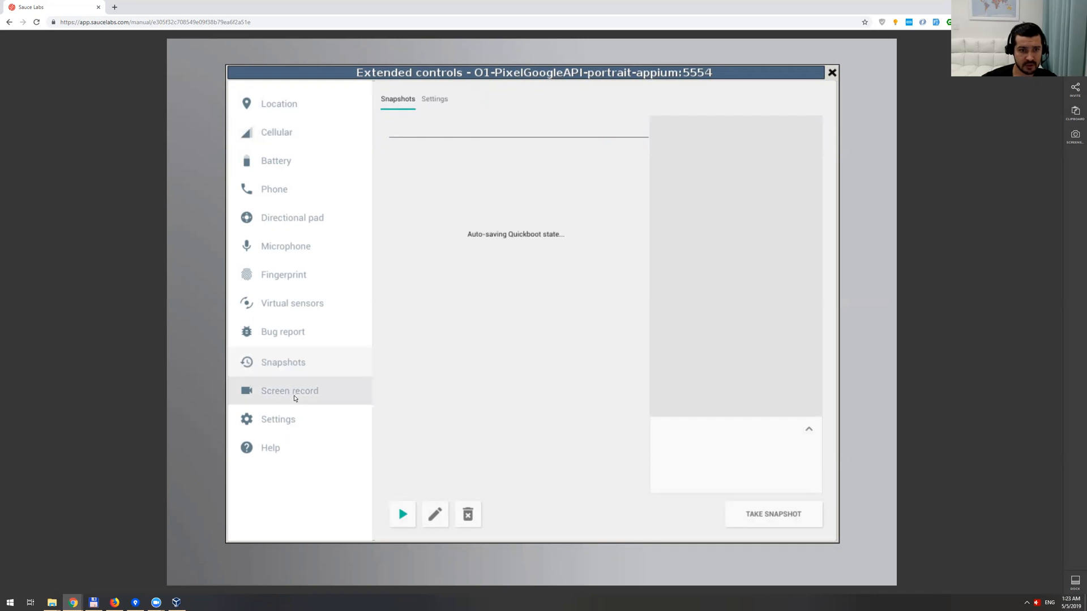
left_click(289, 390)
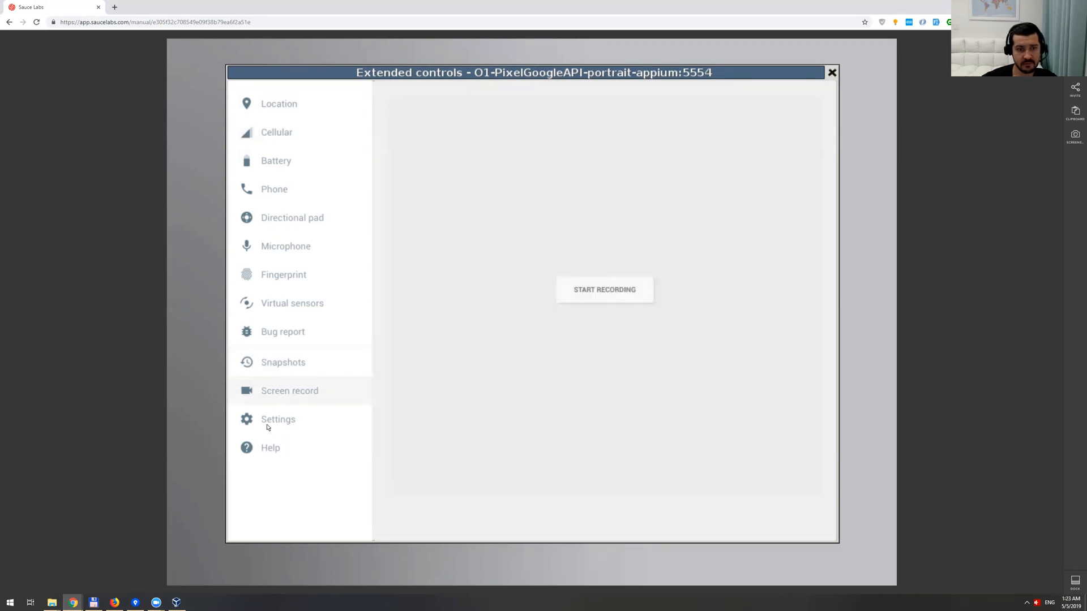
left_click(269, 448)
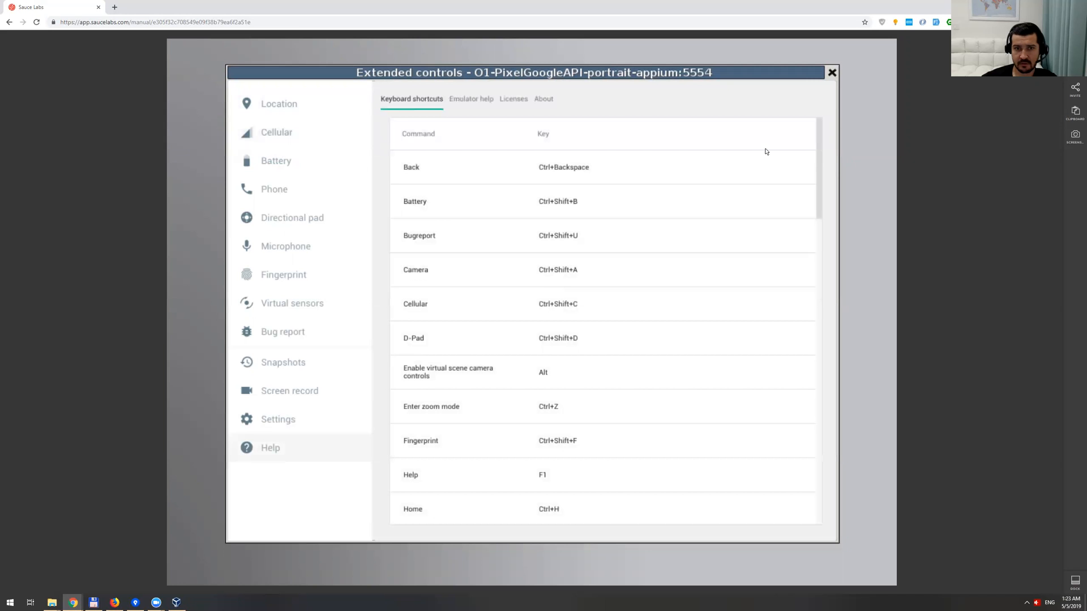
left_click(831, 72)
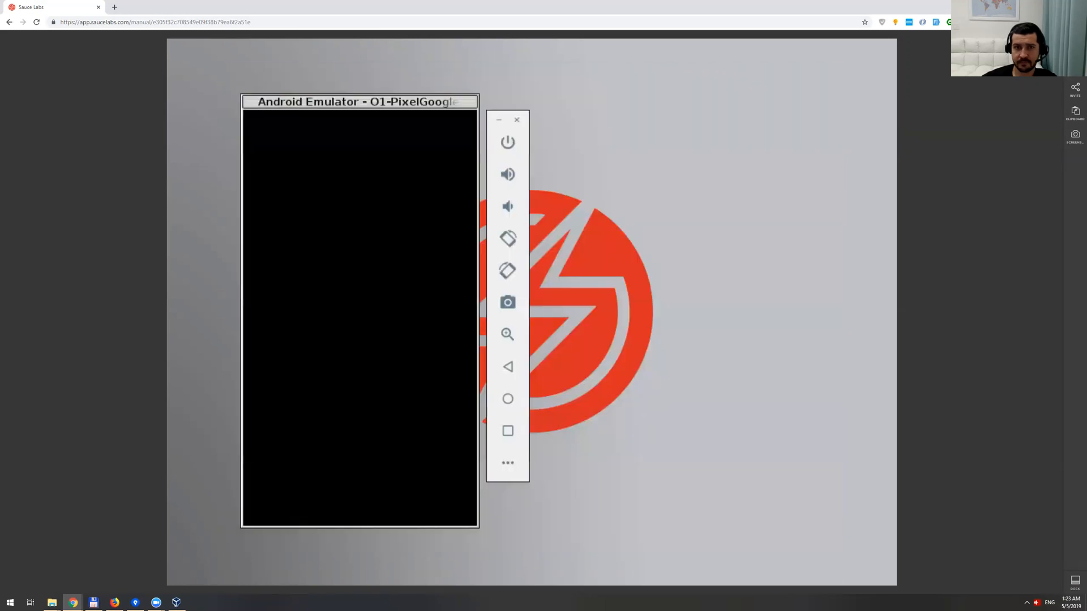
Stop the Pixel emulator session and switch to Mobile App testing
left_click(507, 142)
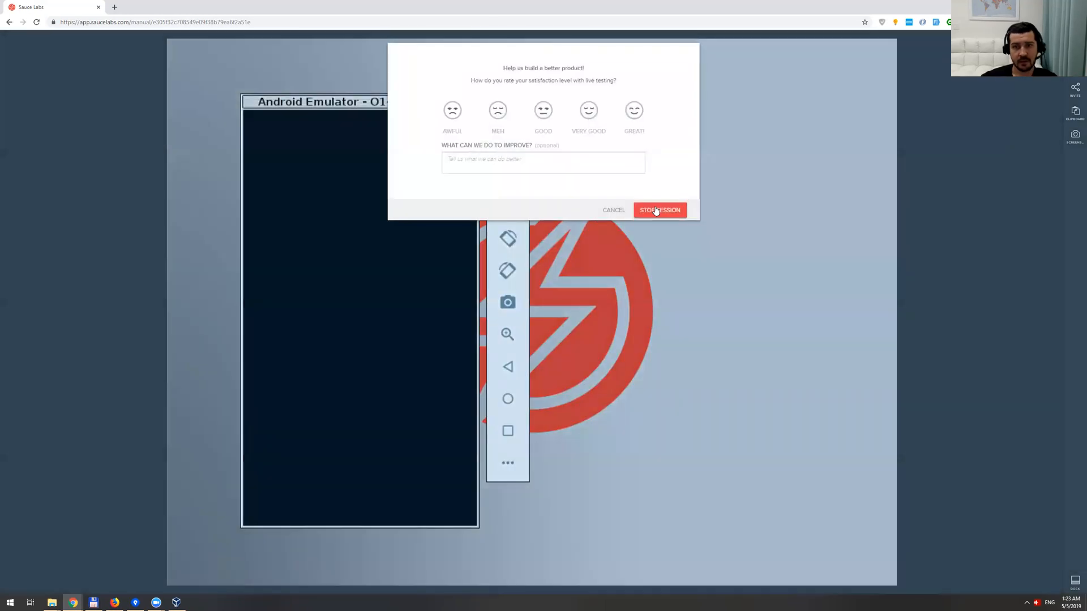
left_click(658, 210)
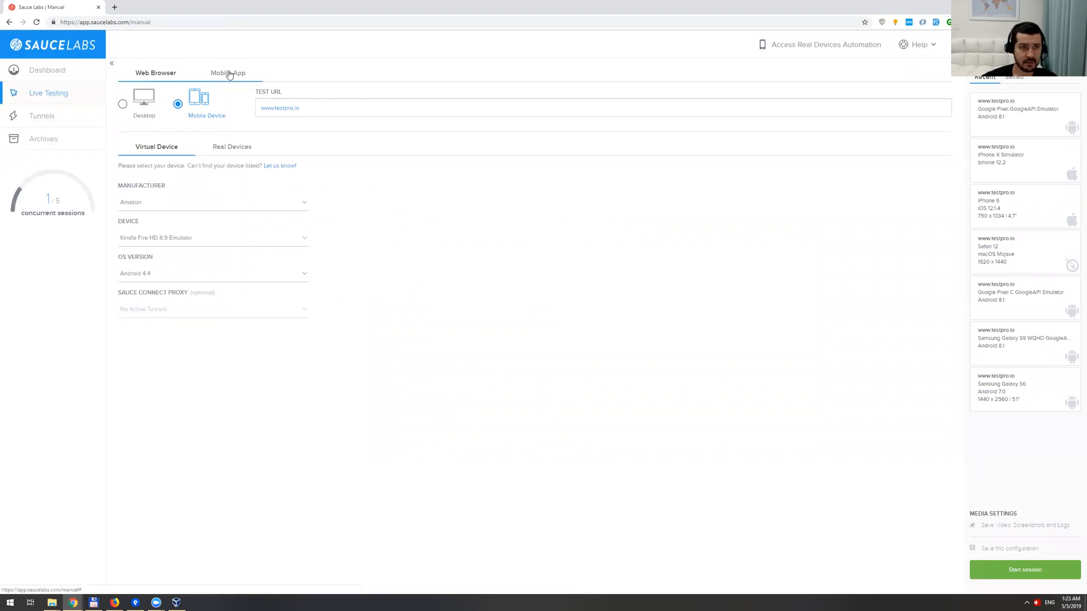
left_click(227, 73)
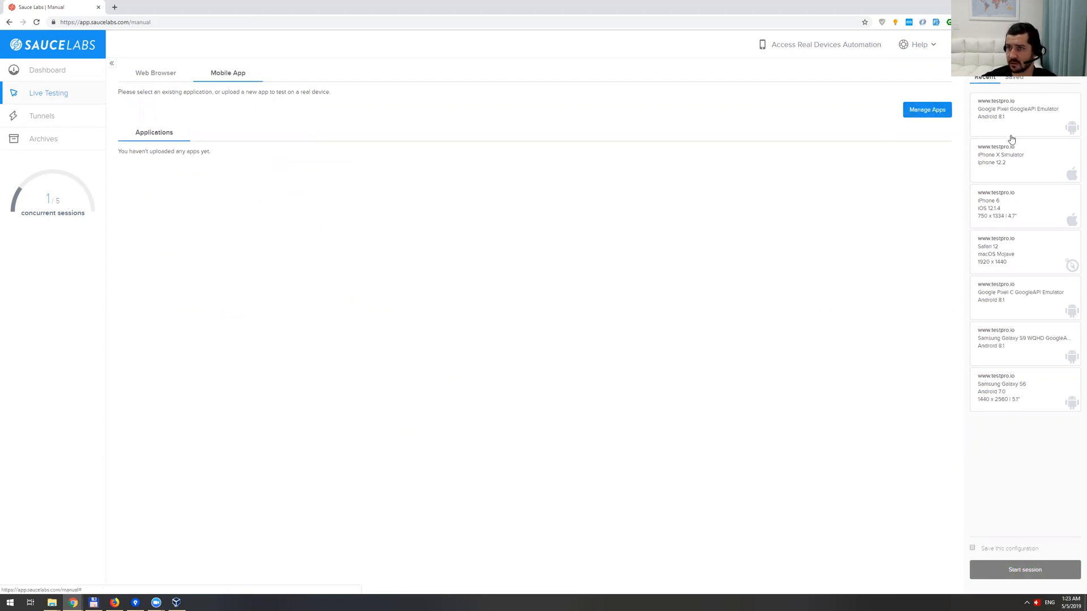
mouse_move(983, 160)
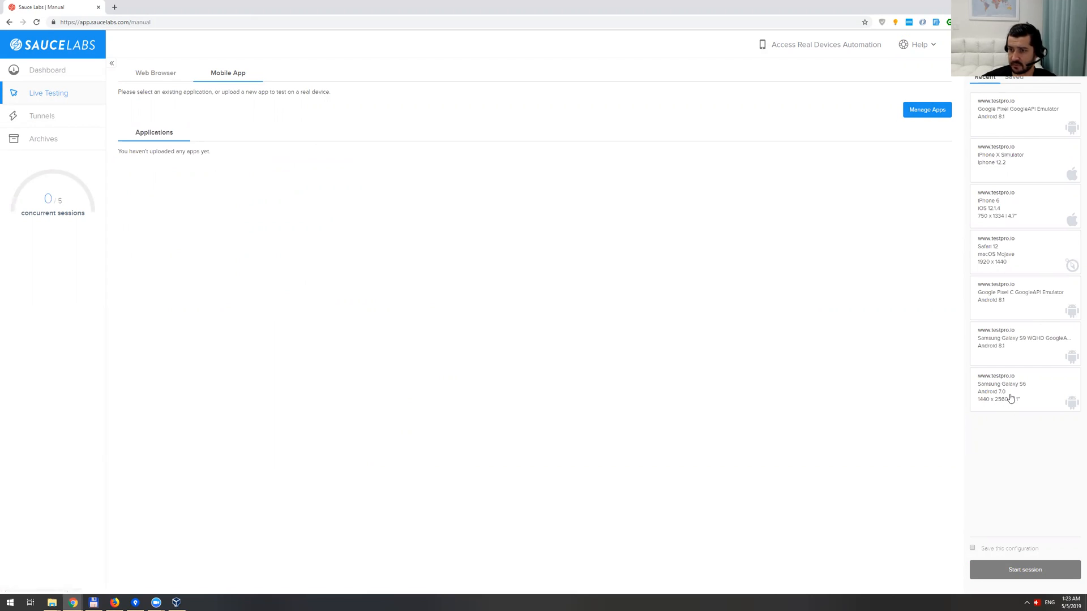
left_click(155, 73)
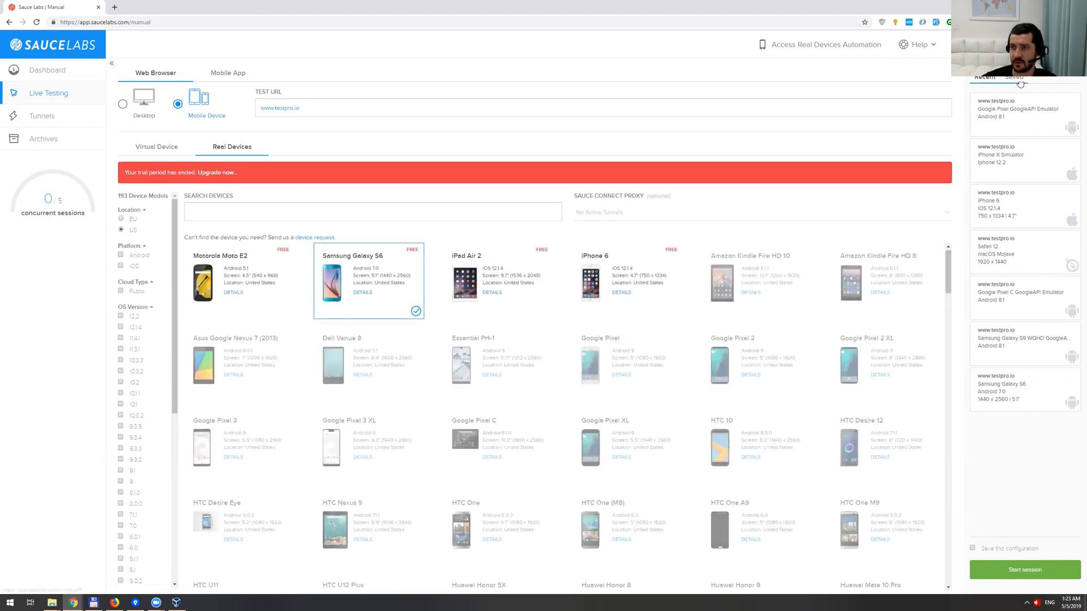
left_click(1014, 76)
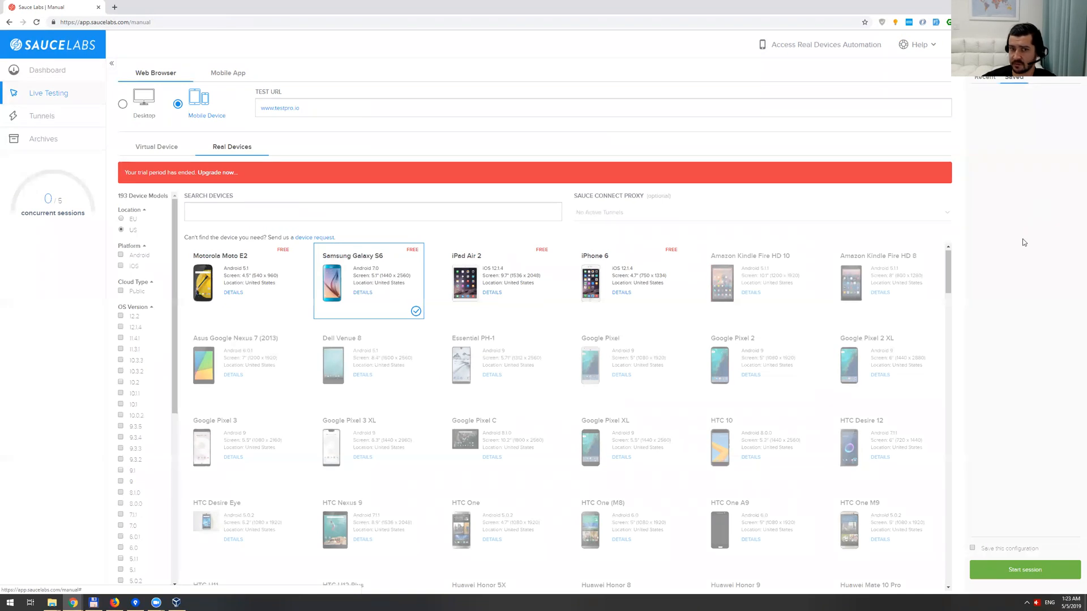
mouse_move(1026, 351)
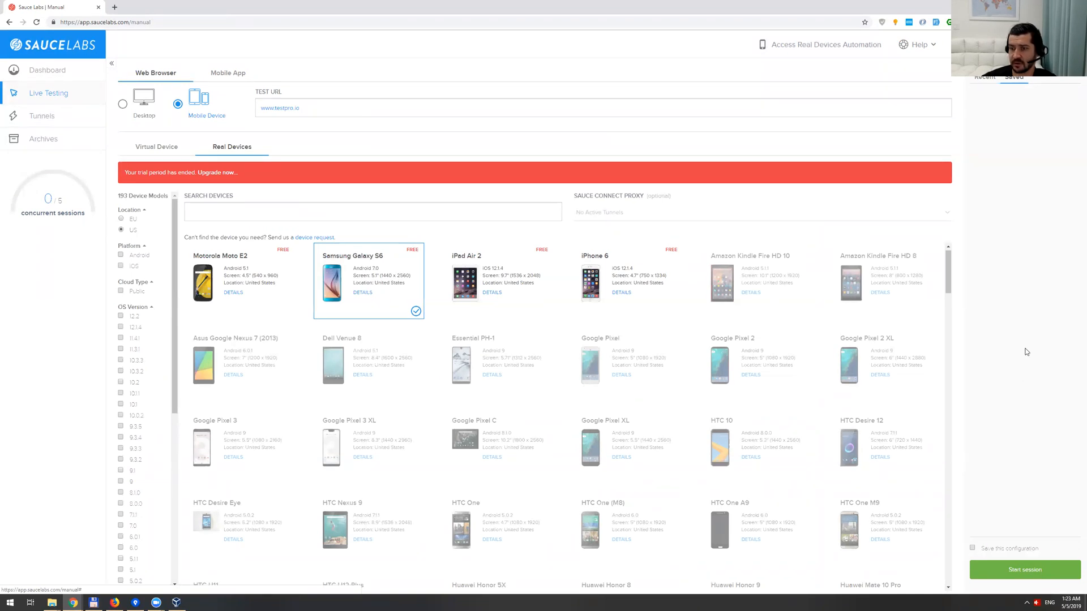
mouse_move(1004, 167)
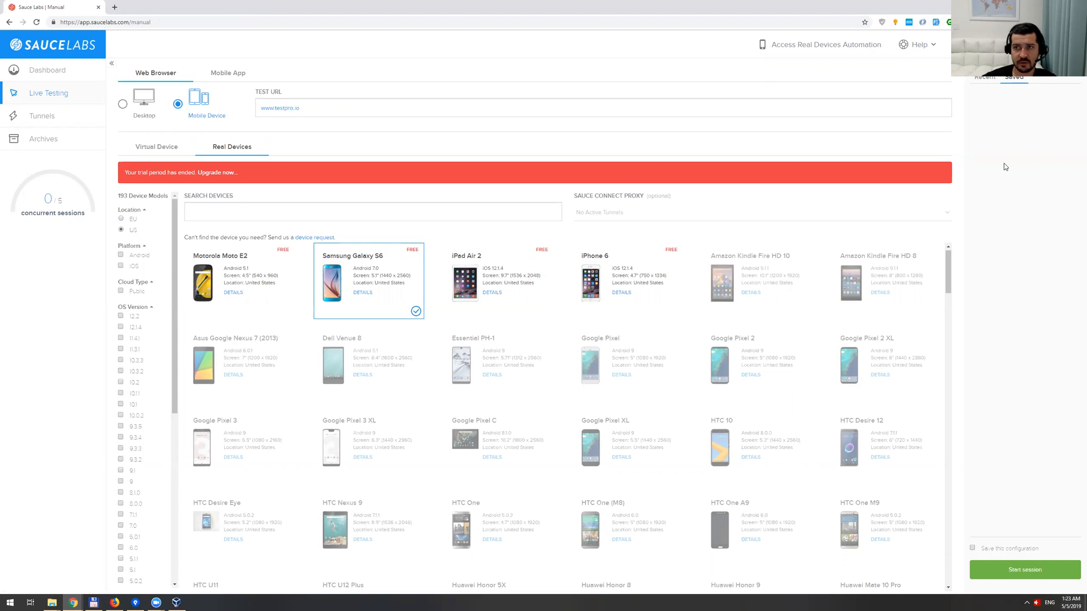
mouse_move(41, 115)
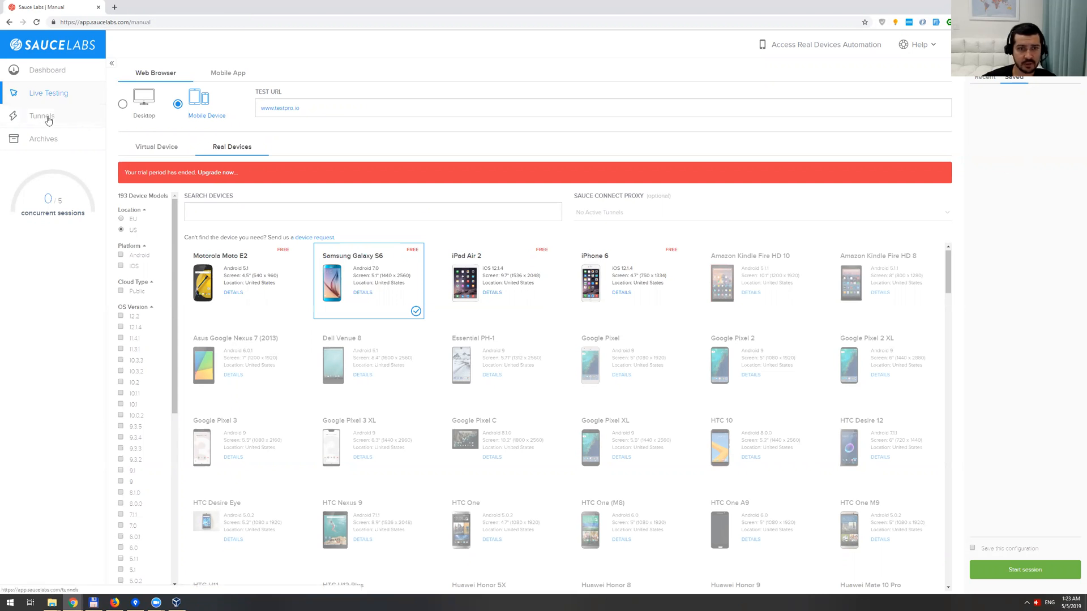
Visit the Tunnels setup page, then the Archives listing five manual testpro.io sessions
left_click(41, 116)
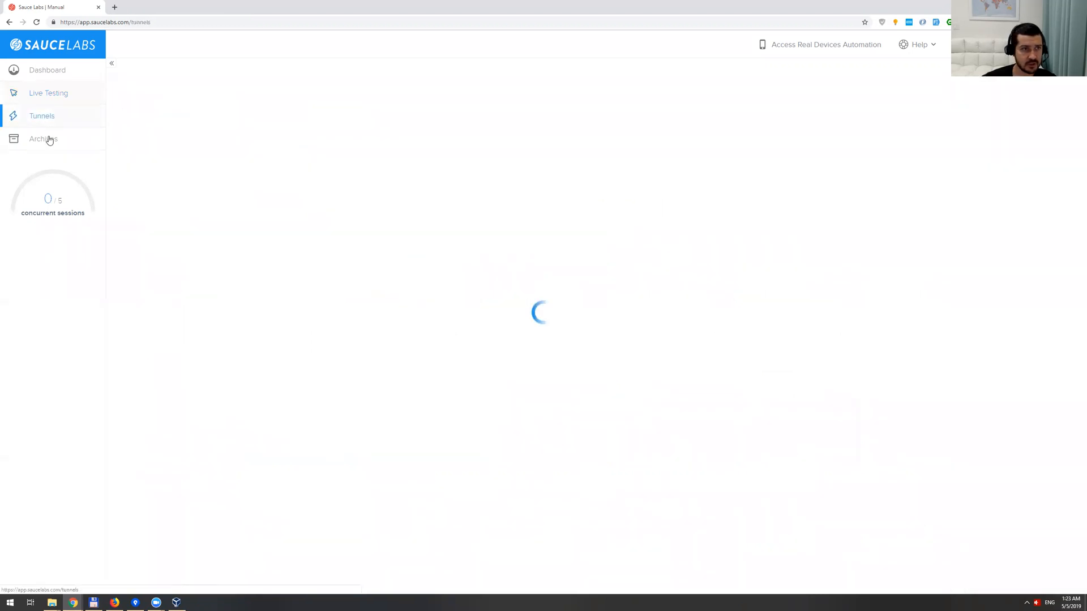
left_click(42, 115)
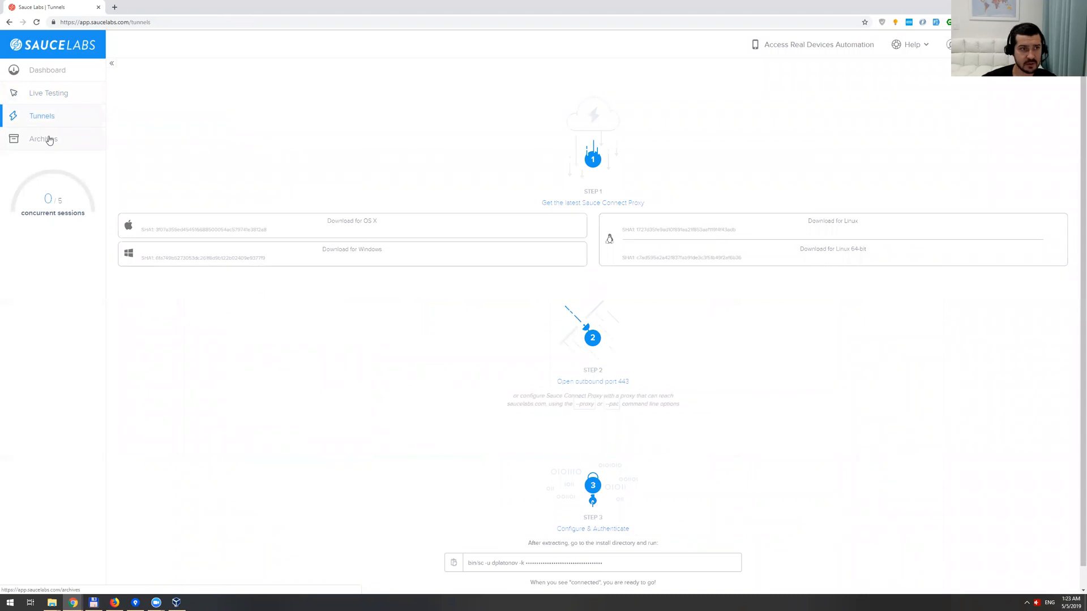
left_click(43, 138)
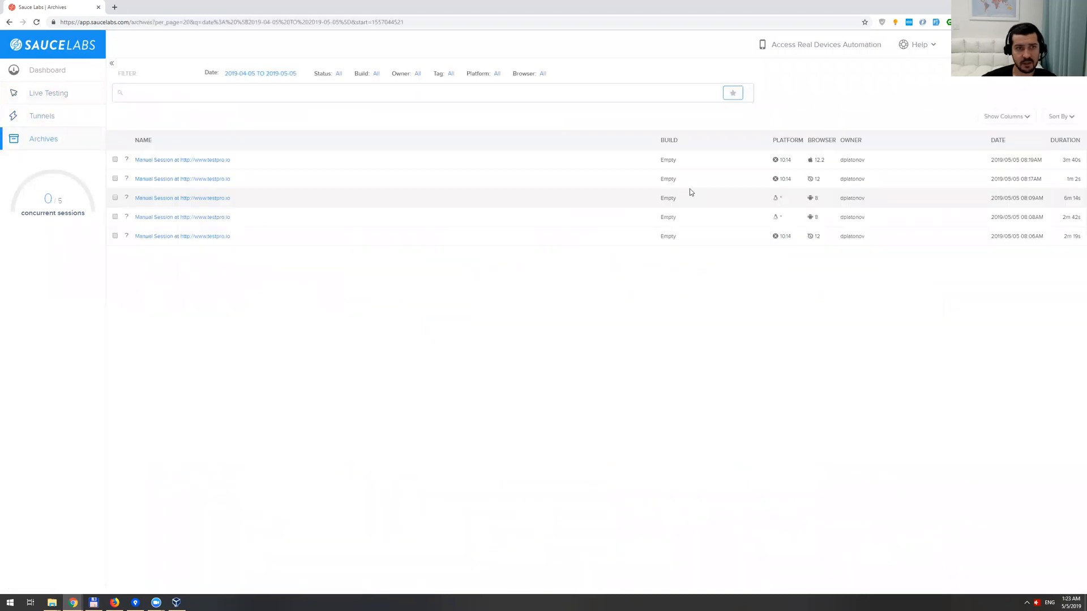
mouse_move(243, 188)
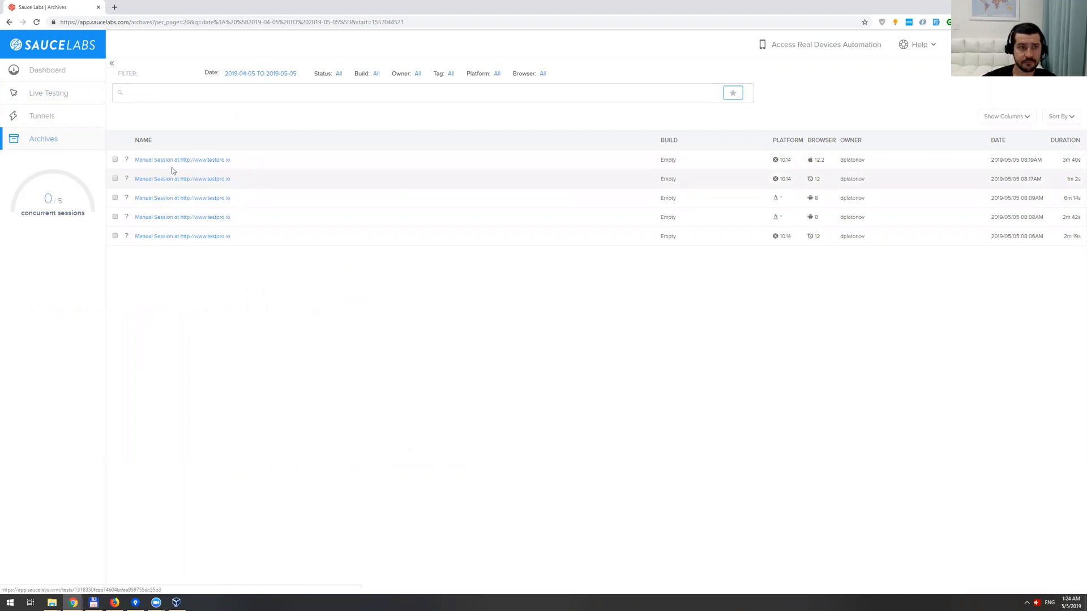
mouse_move(193, 236)
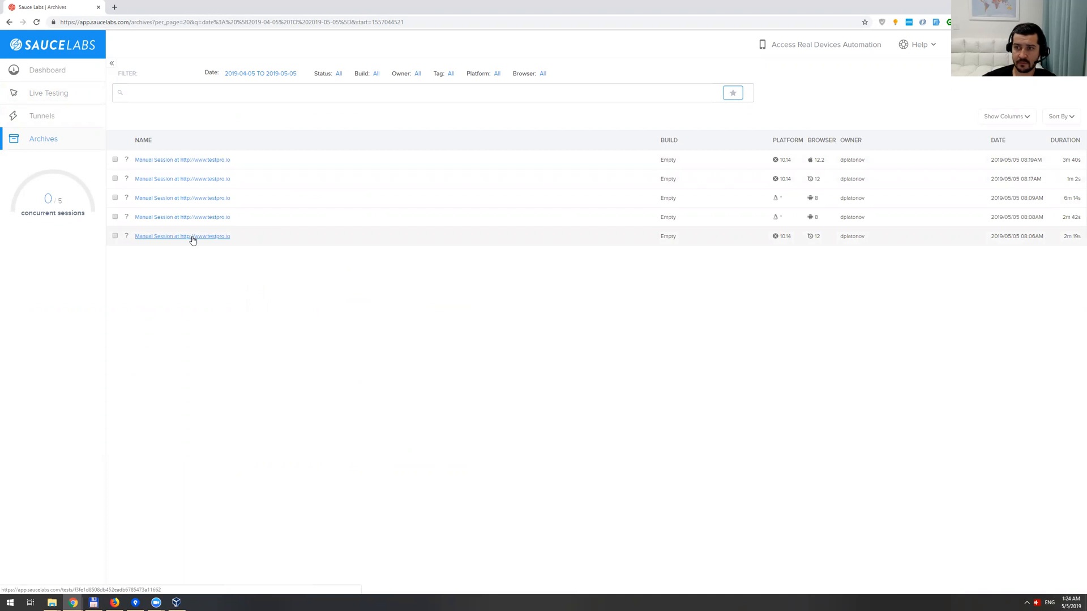
View the oldest archived Safari 12 session, expanding its DELETE and LOAD URL command details while the recording plays
left_click(183, 236)
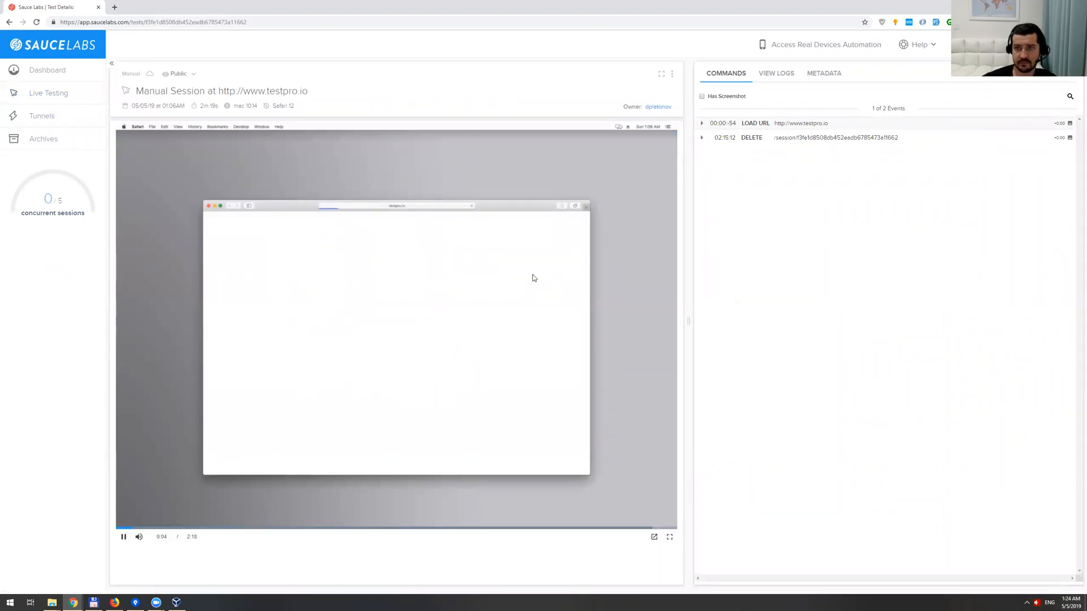
left_click(751, 137)
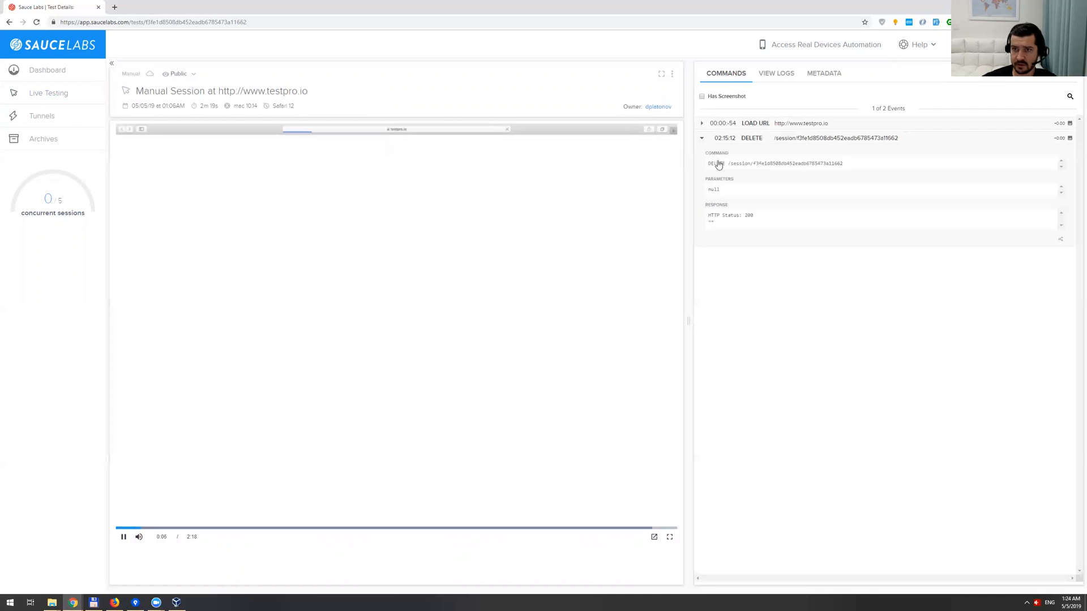
left_click(702, 123)
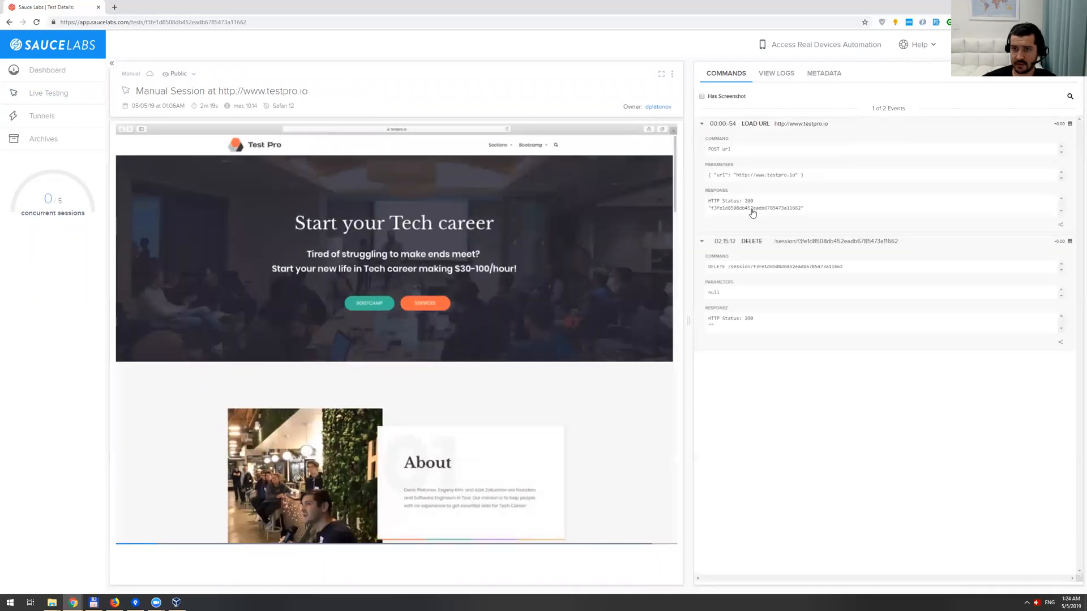
left_click(497, 145)
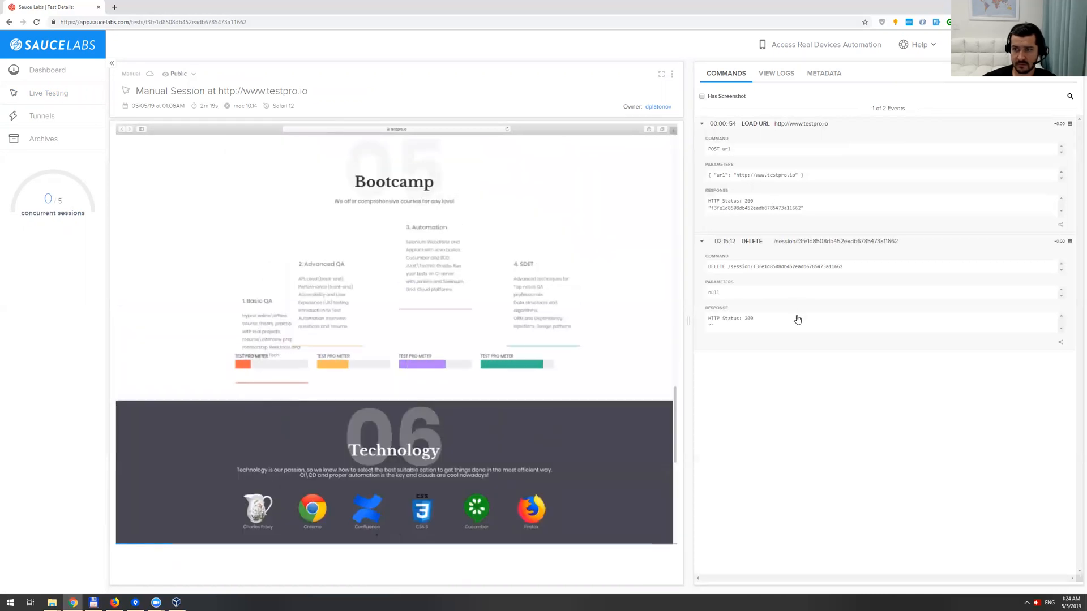
left_click(700, 123)
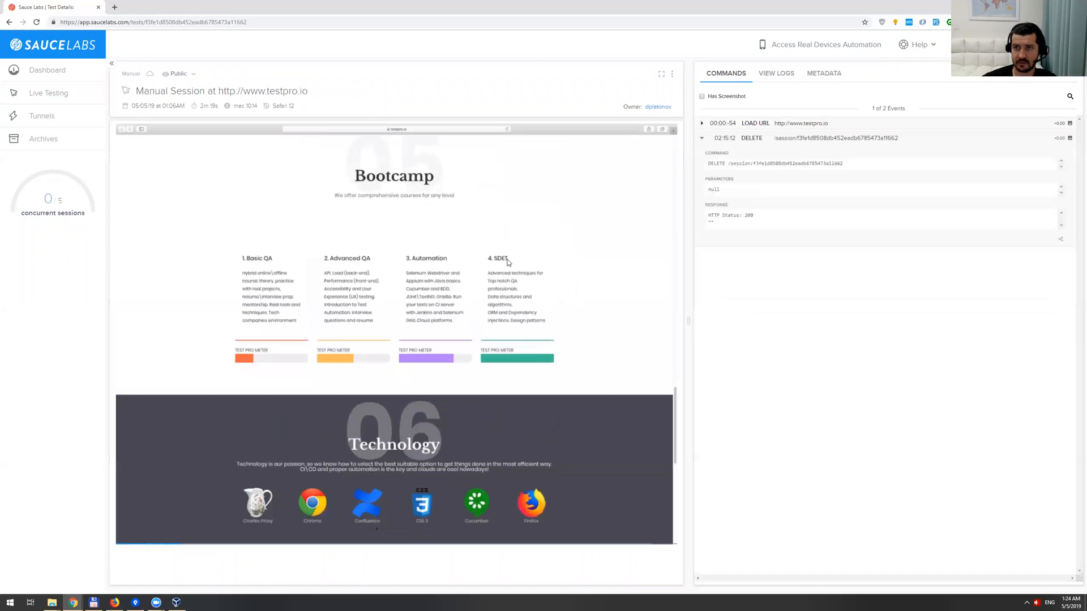